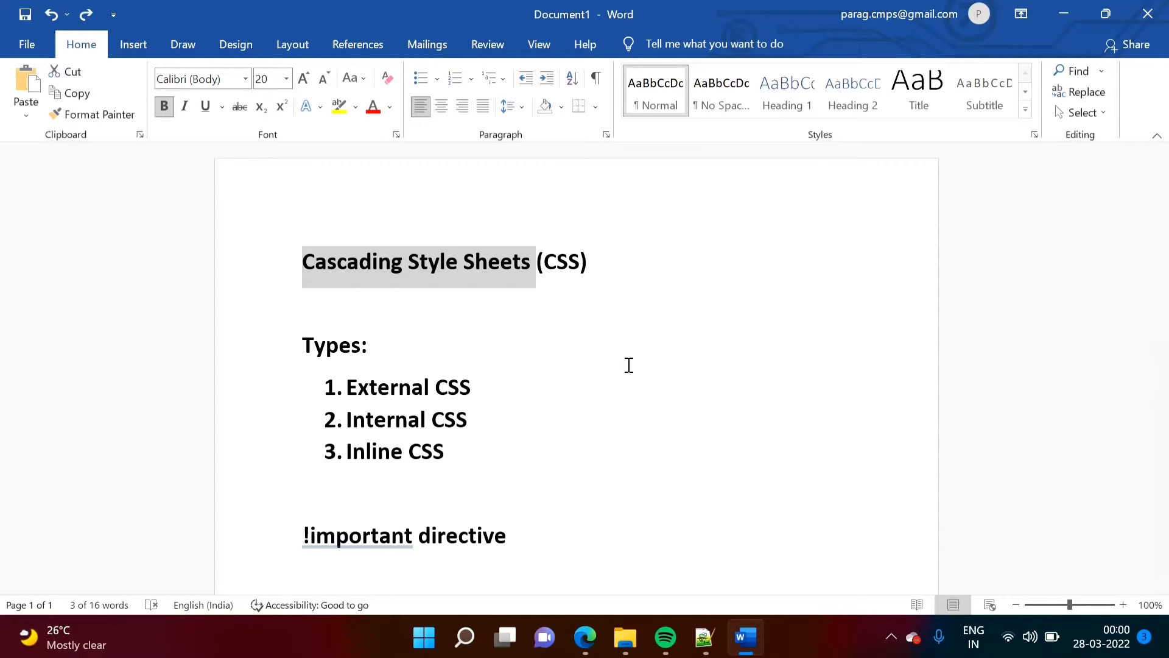
- Review the CSS types list and the !important directive in the Word notes, then return to Notepad++
click(559, 291)
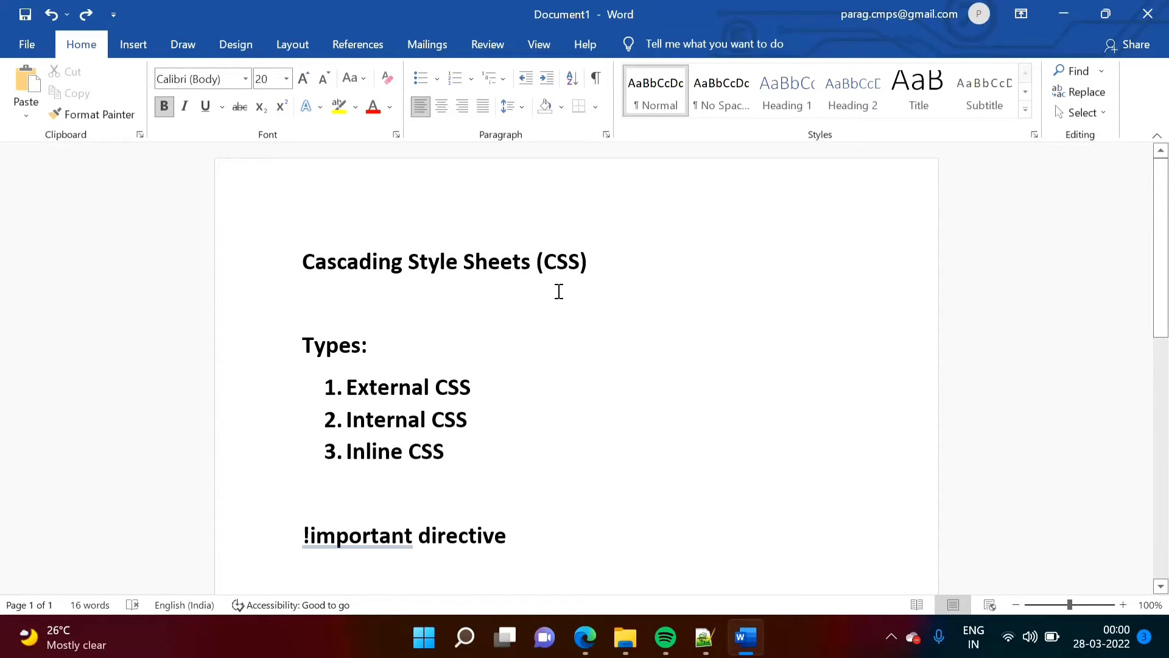
click(366, 345)
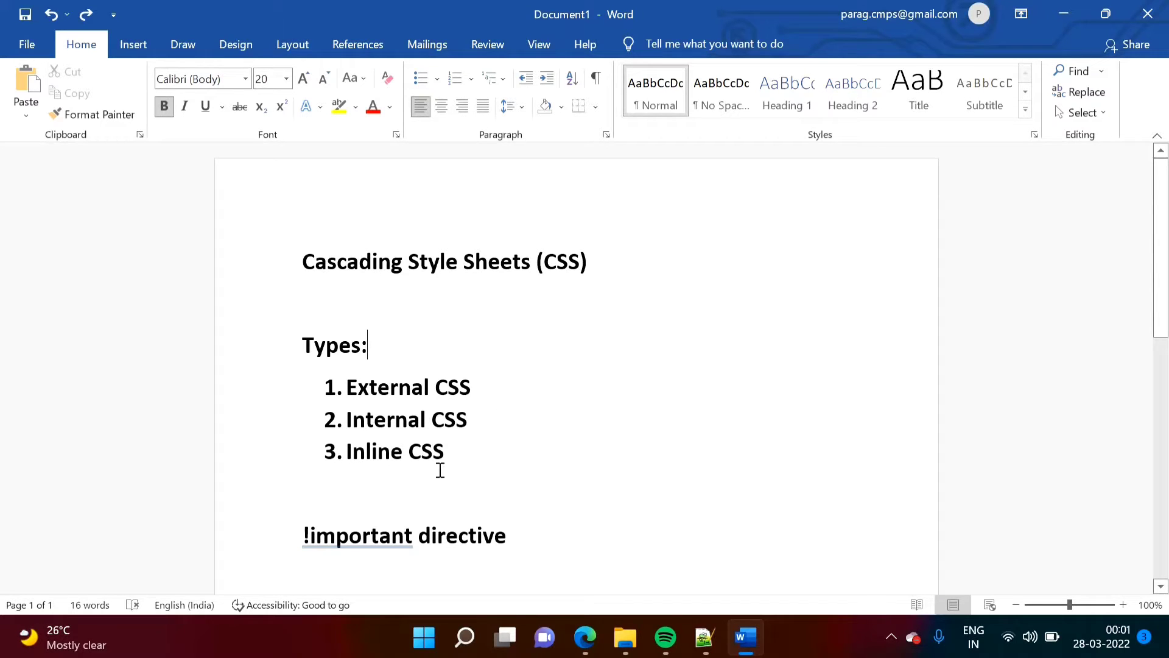
mouse_move(304, 536)
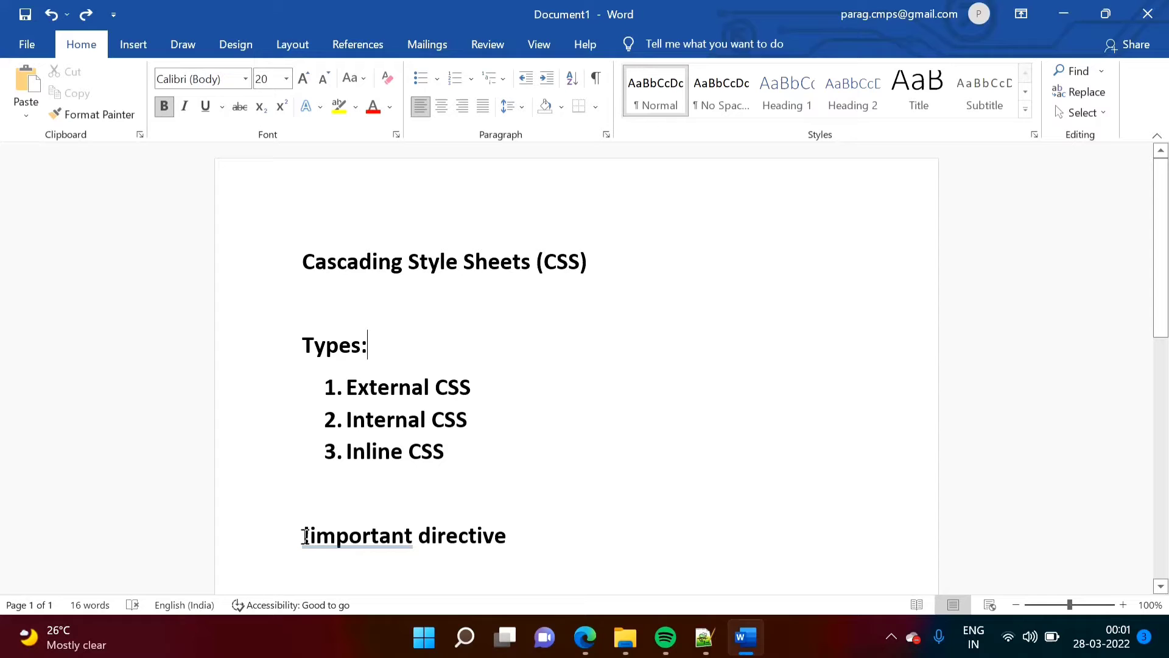
double_click(358, 536)
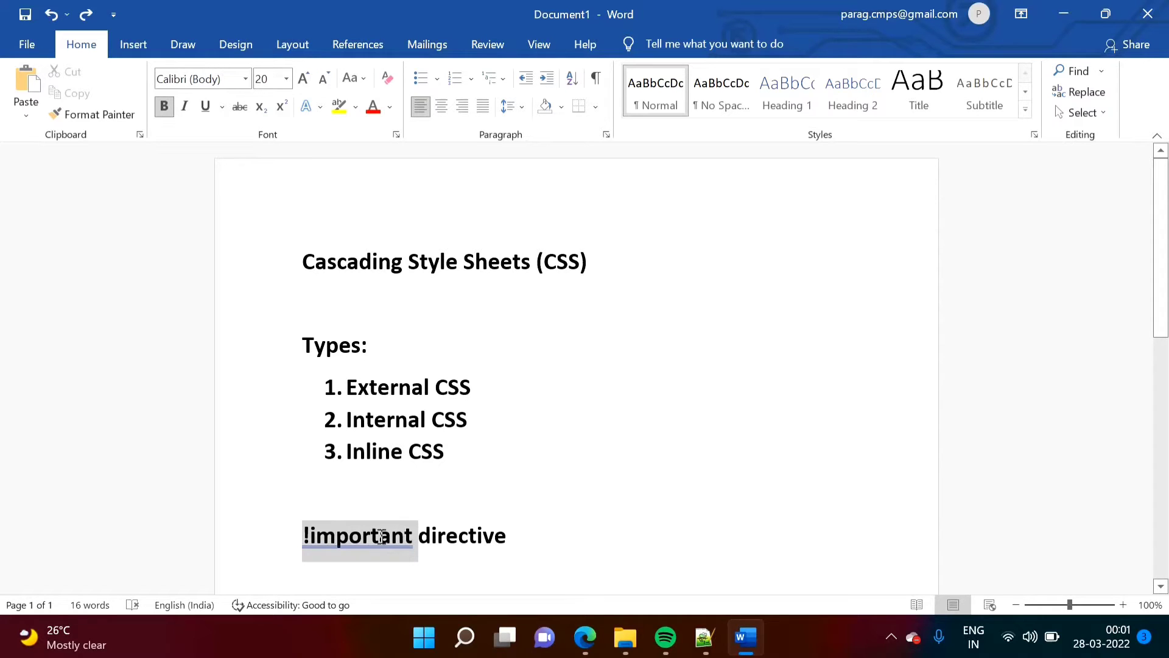
click(506, 535)
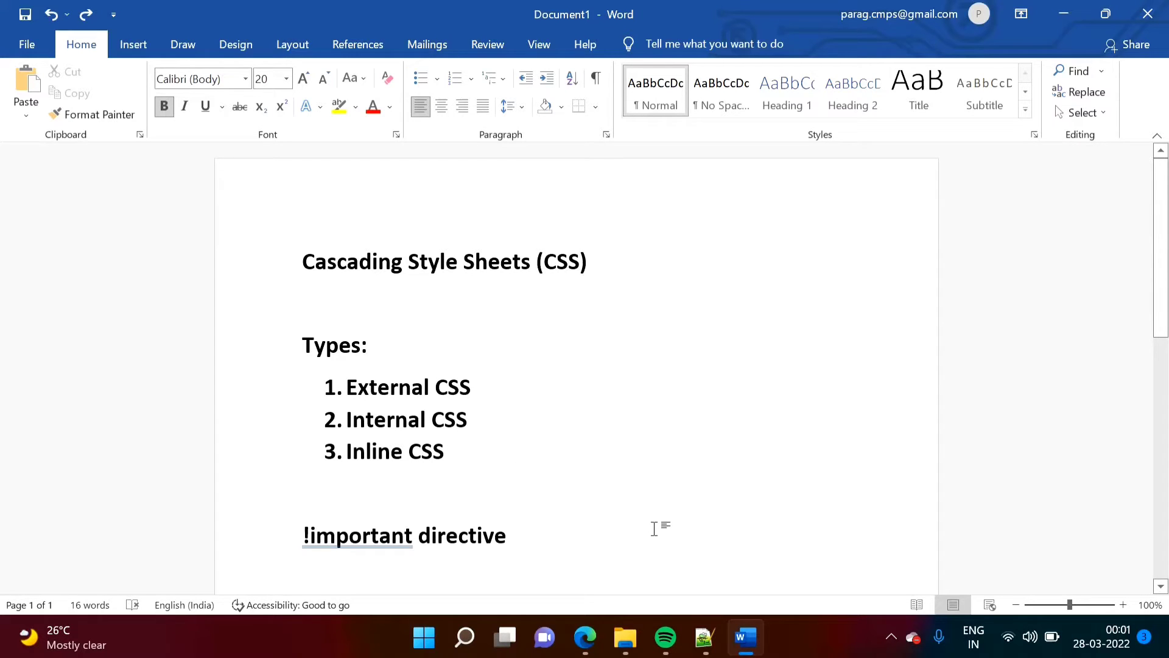
click(704, 637)
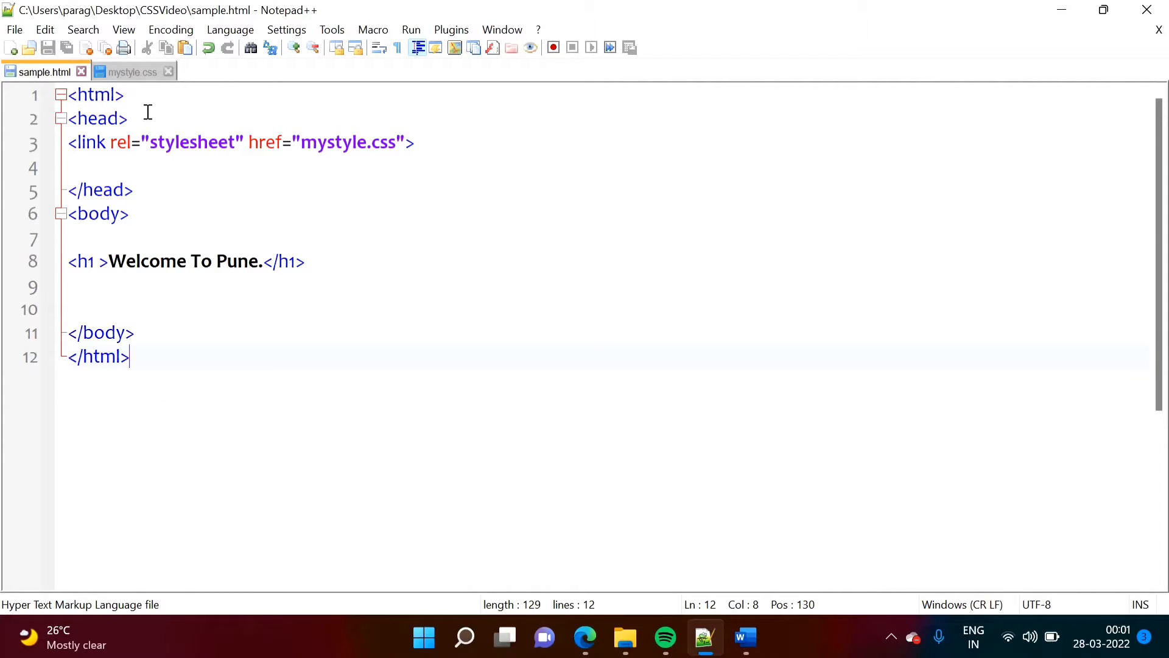
- Compare sample.html's link to mystyle.css with the h1 color rule inside mystyle.css
click(133, 71)
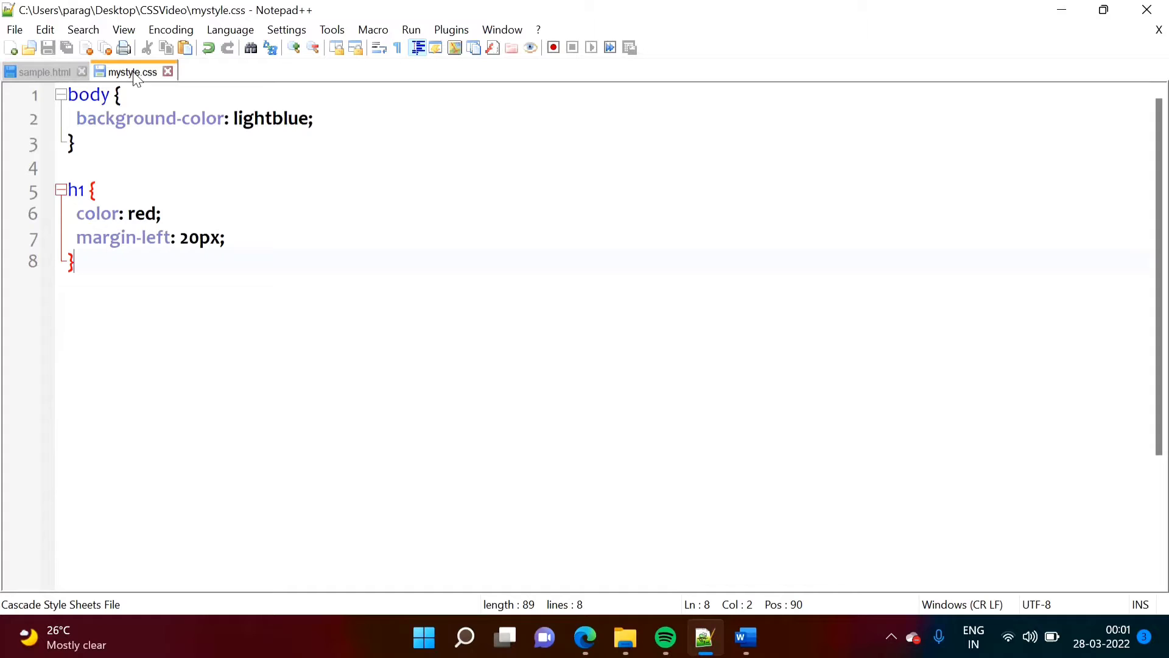
click(44, 72)
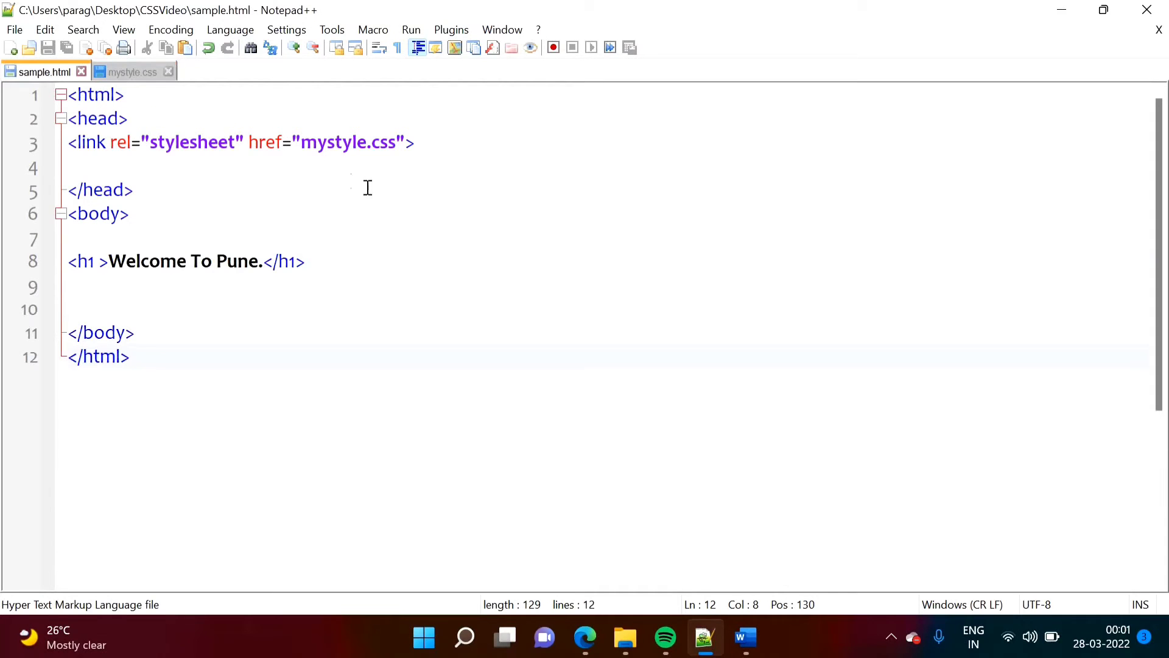
click(299, 141)
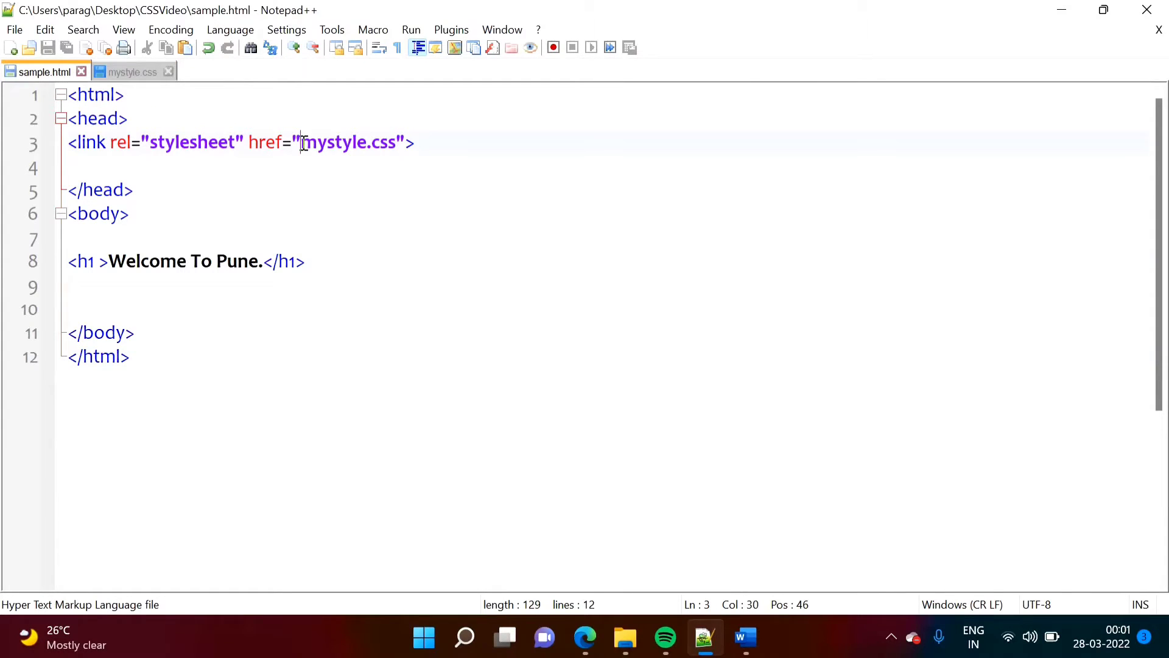
double_click(345, 142)
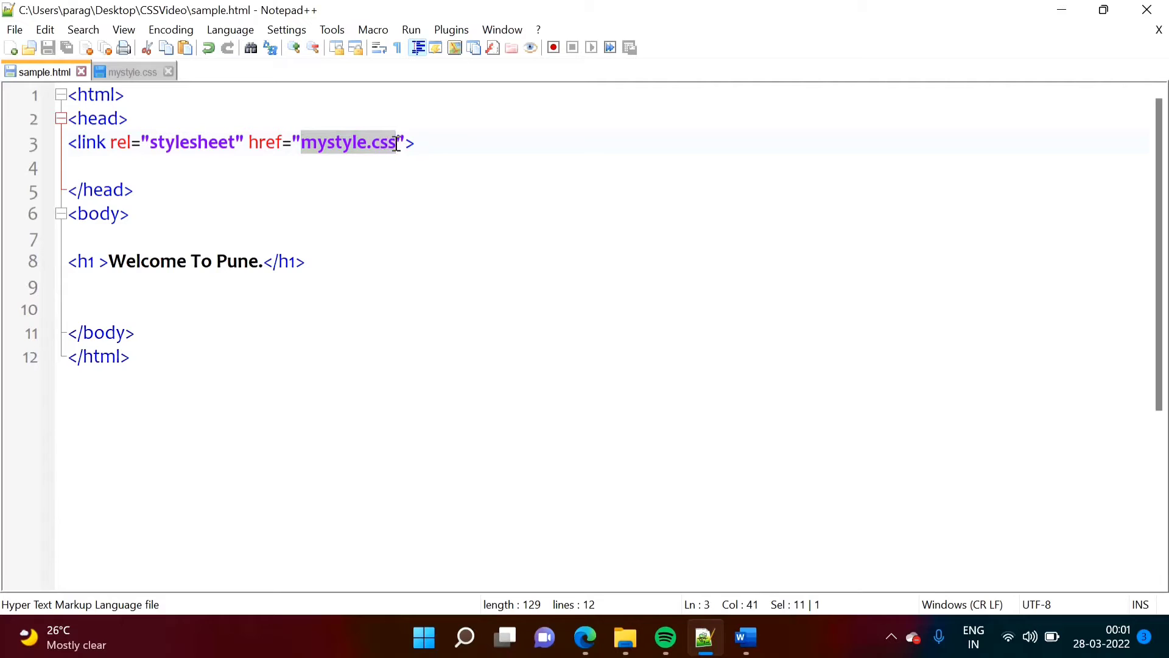
click(132, 72)
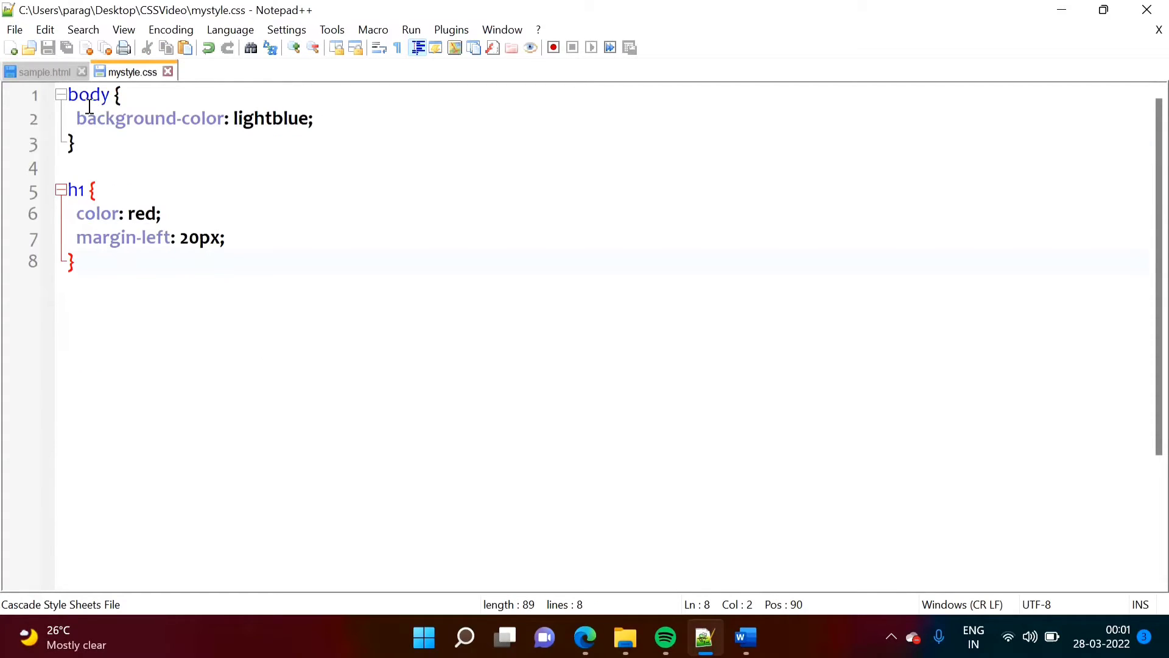
click(68, 95)
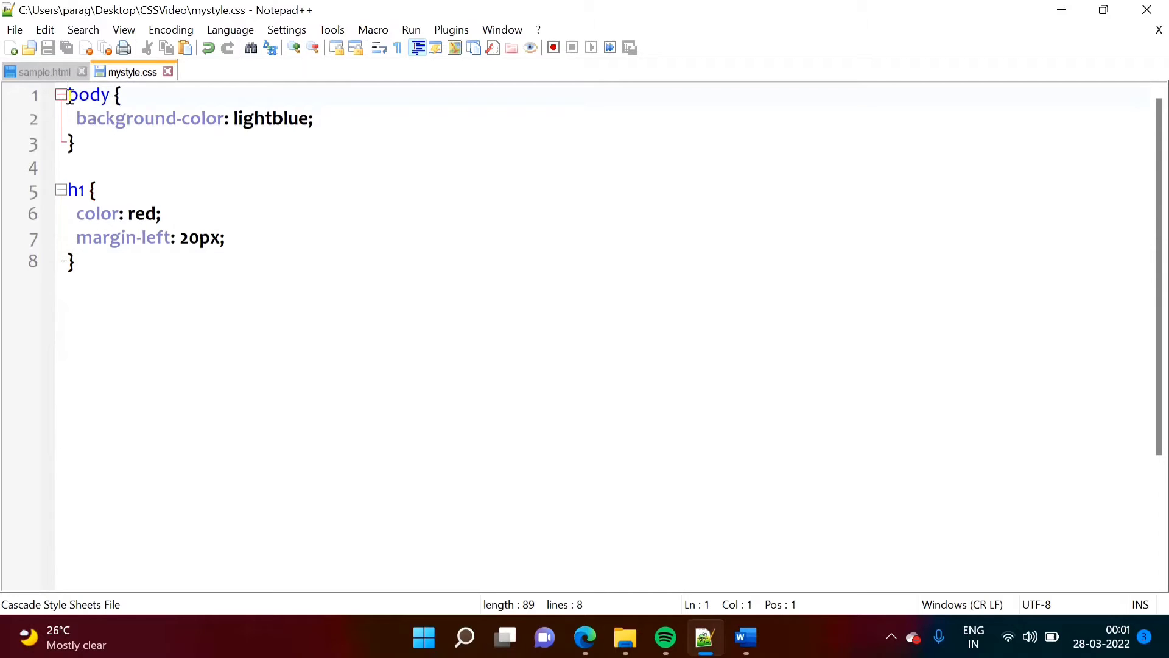
double_click(87, 95)
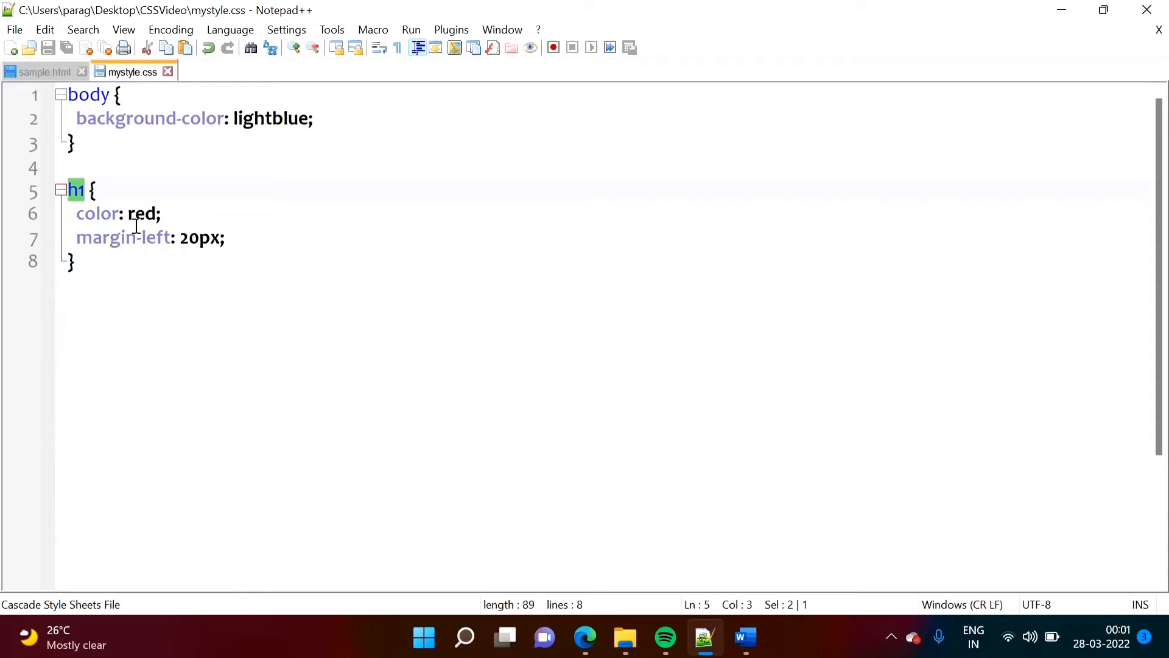
double_click(97, 214)
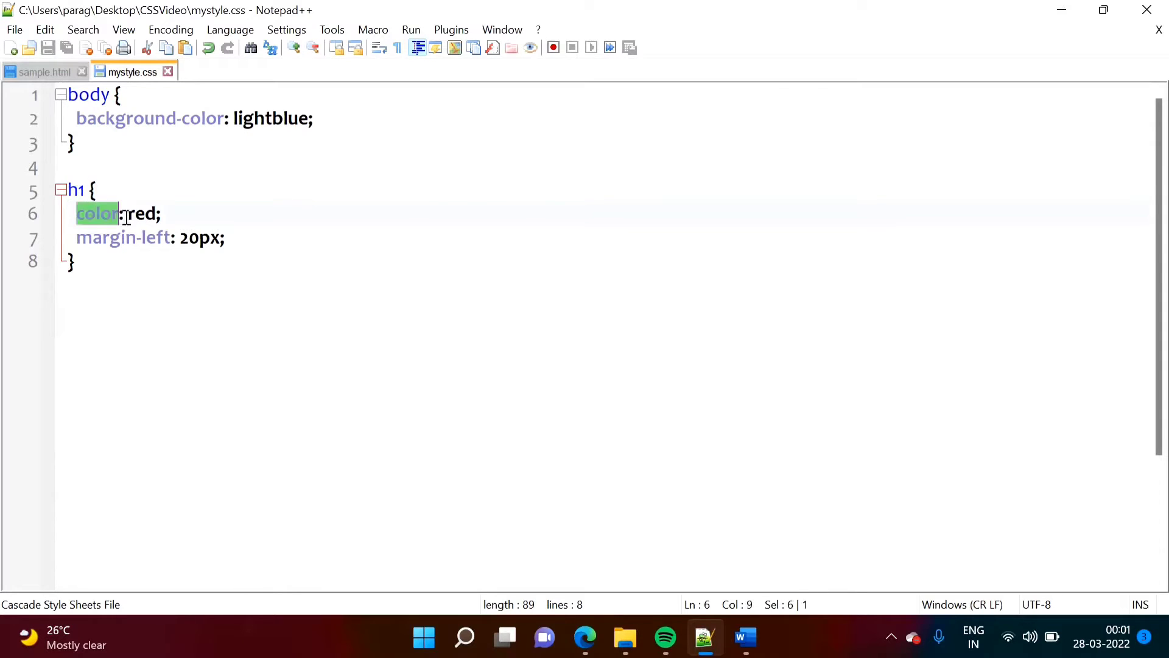
- From the CSSVideo folder in File Explorer, open the sample page in the browser
click(42, 72)
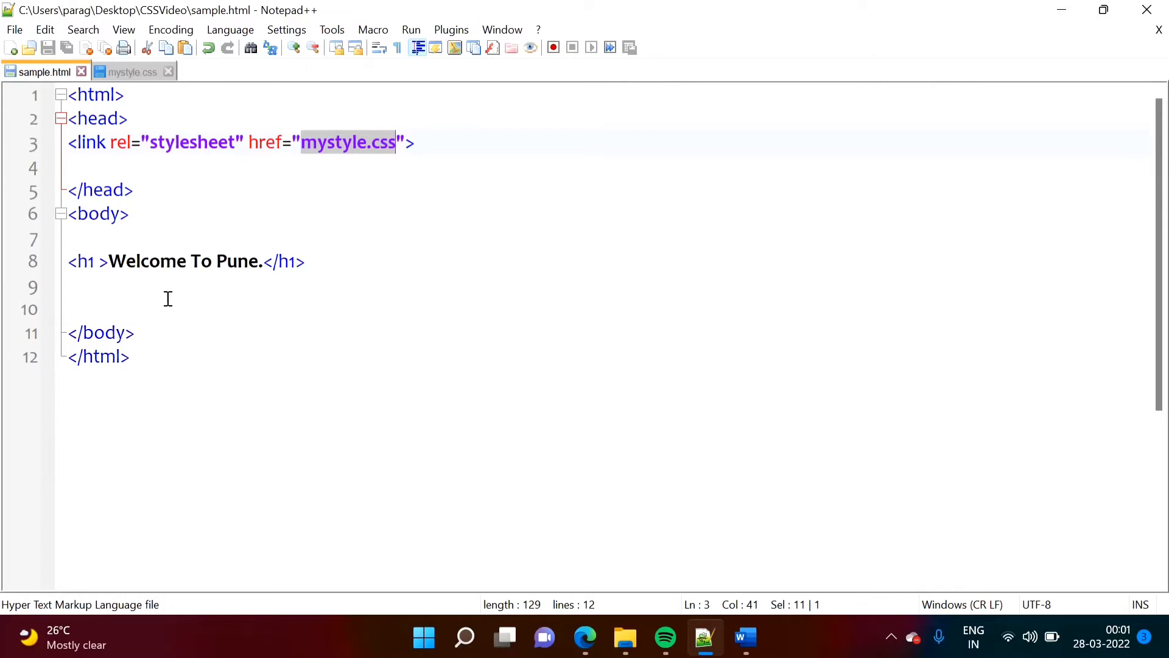
mouse_move(92, 143)
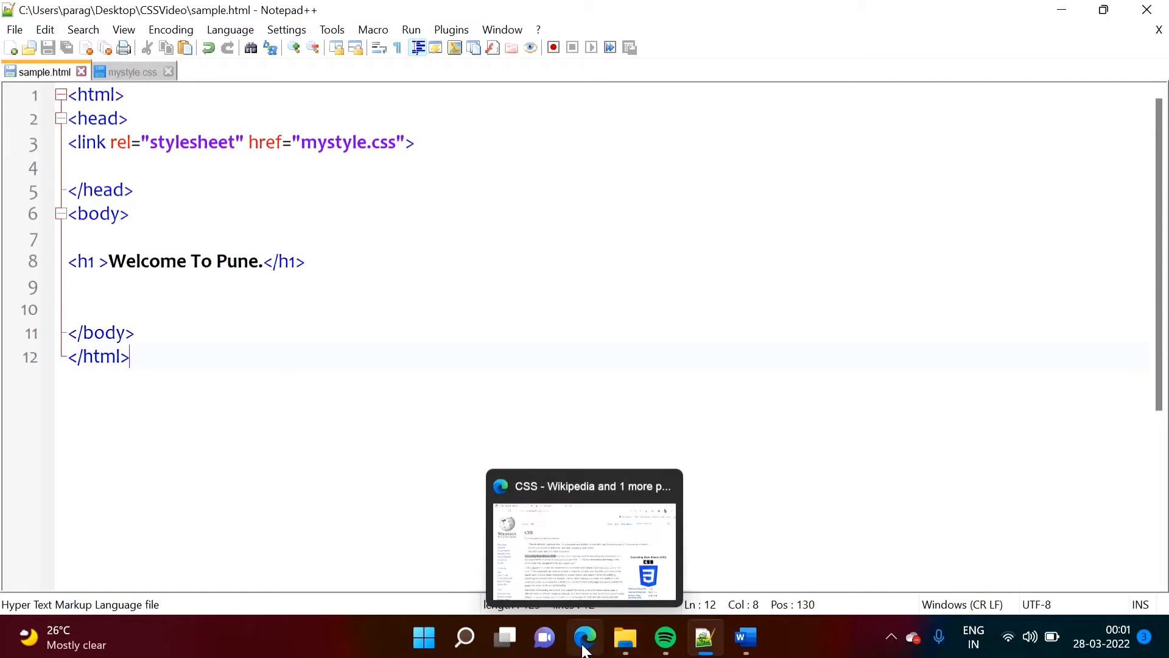
click(624, 637)
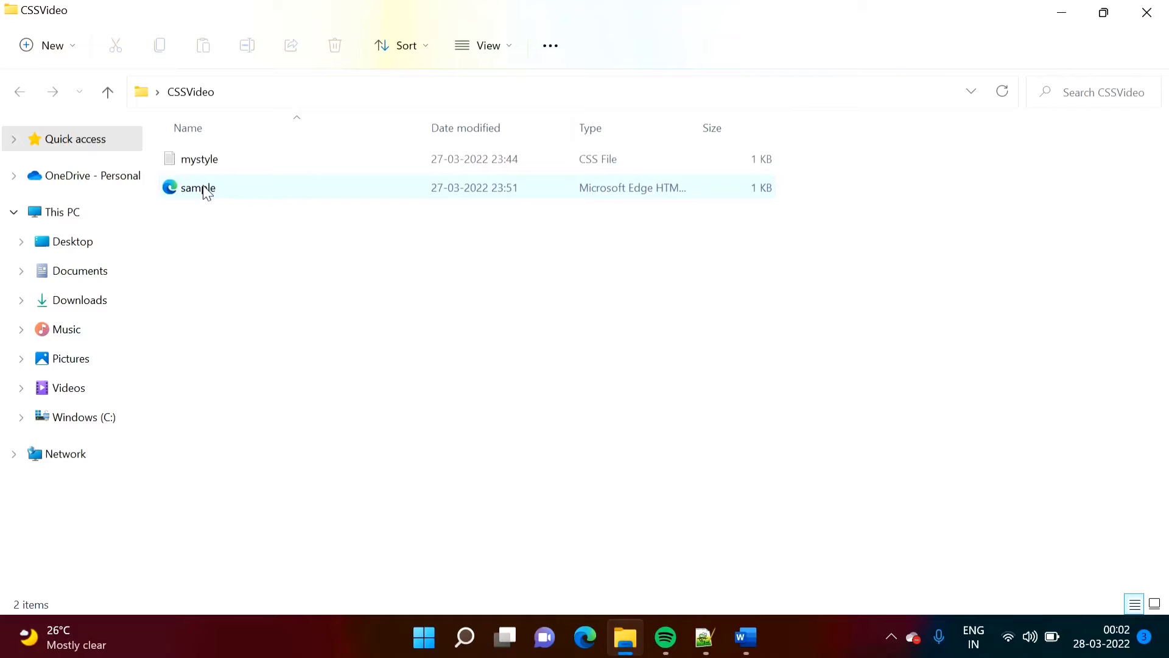
double_click(199, 188)
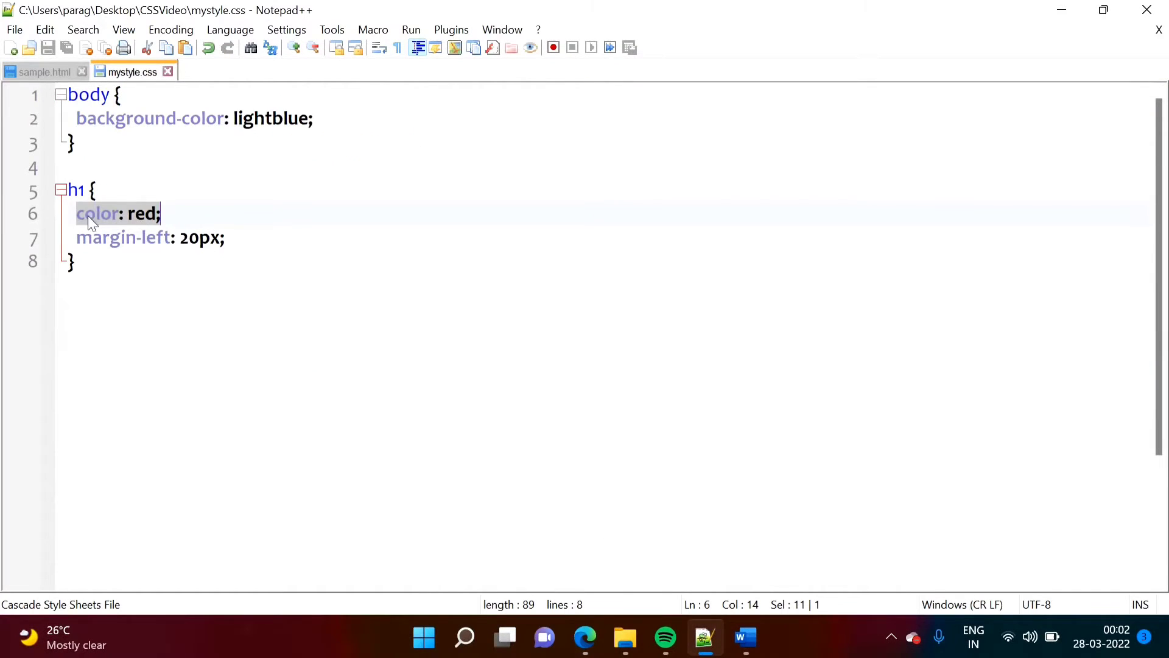
mouse_move(154, 285)
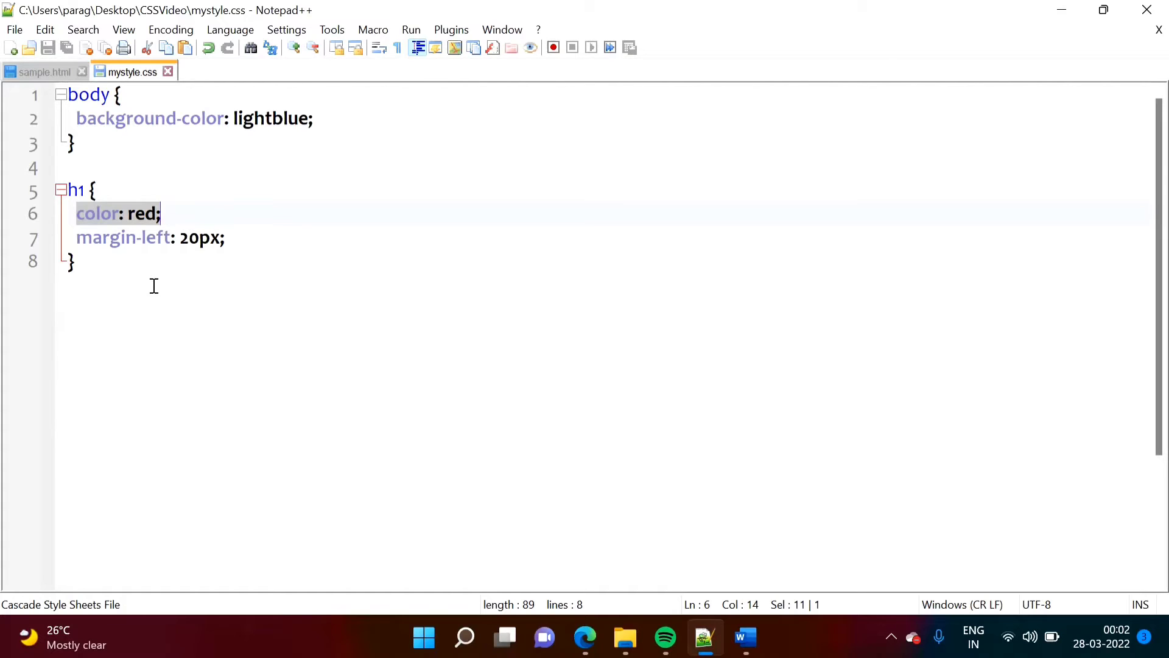
- Highlight the whole h1 rule, check 'Internal' in the Word CSS notes, and return to sample.html
click(74, 260)
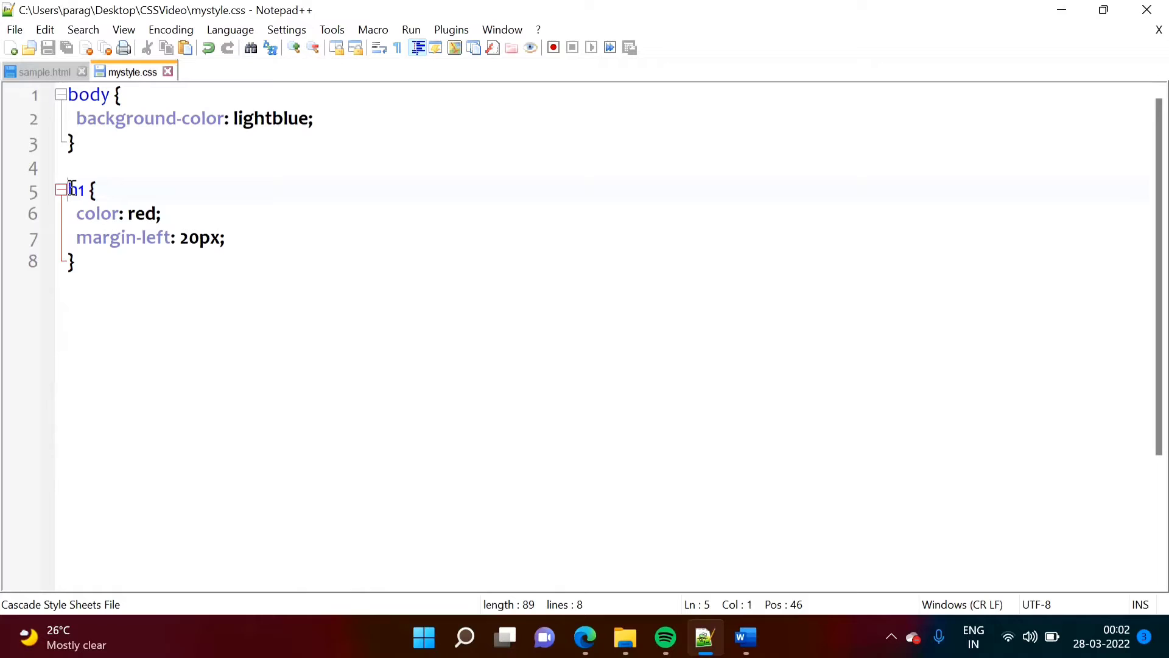
drag(68, 190, 68, 260)
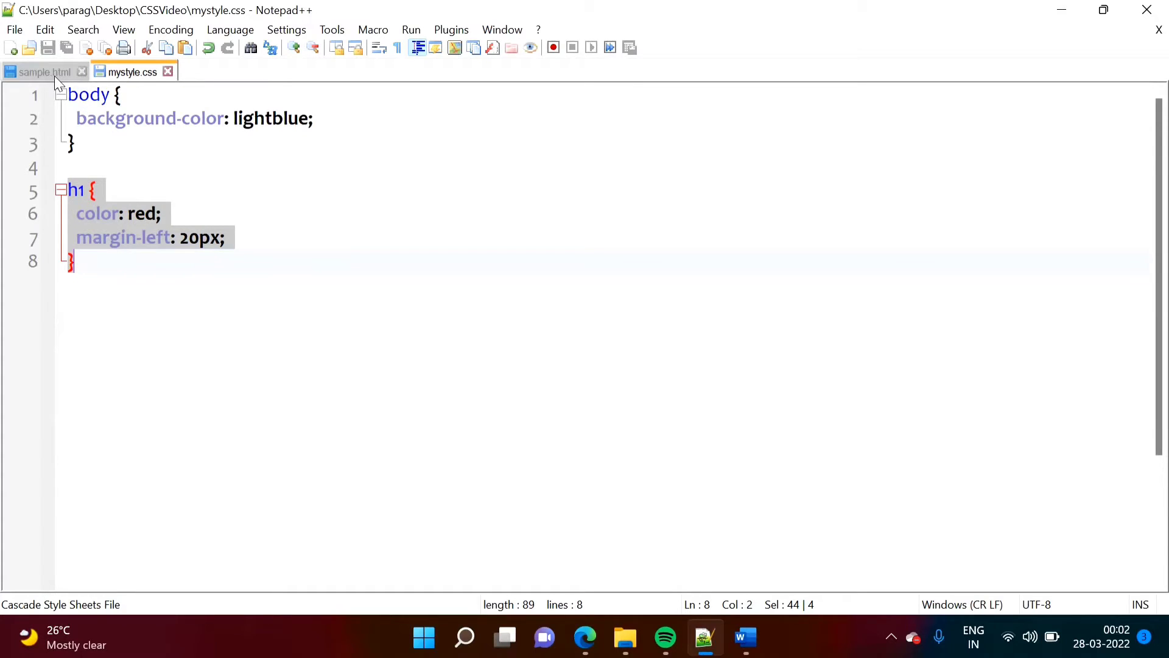
click(43, 71)
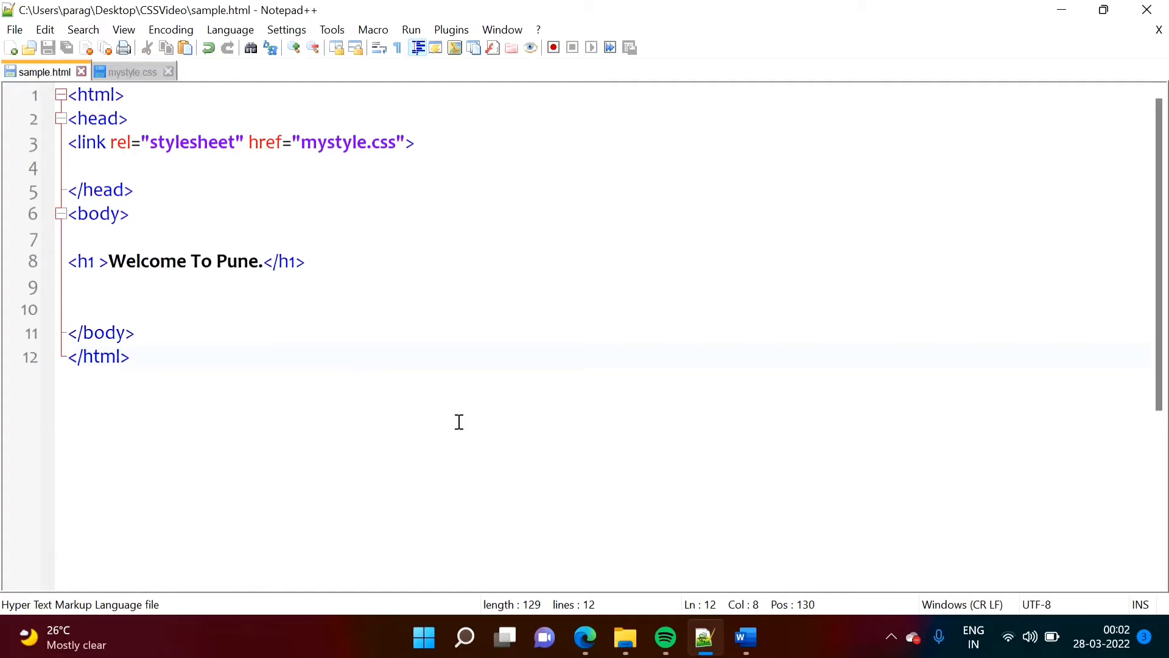
click(743, 637)
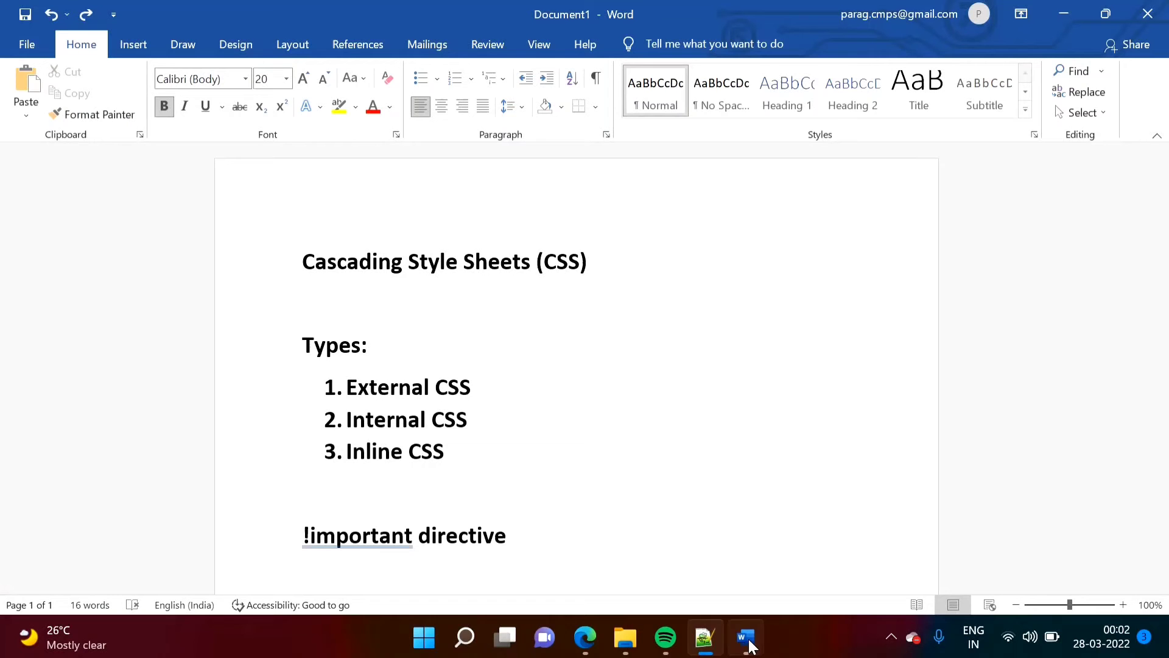
double_click(403, 387)
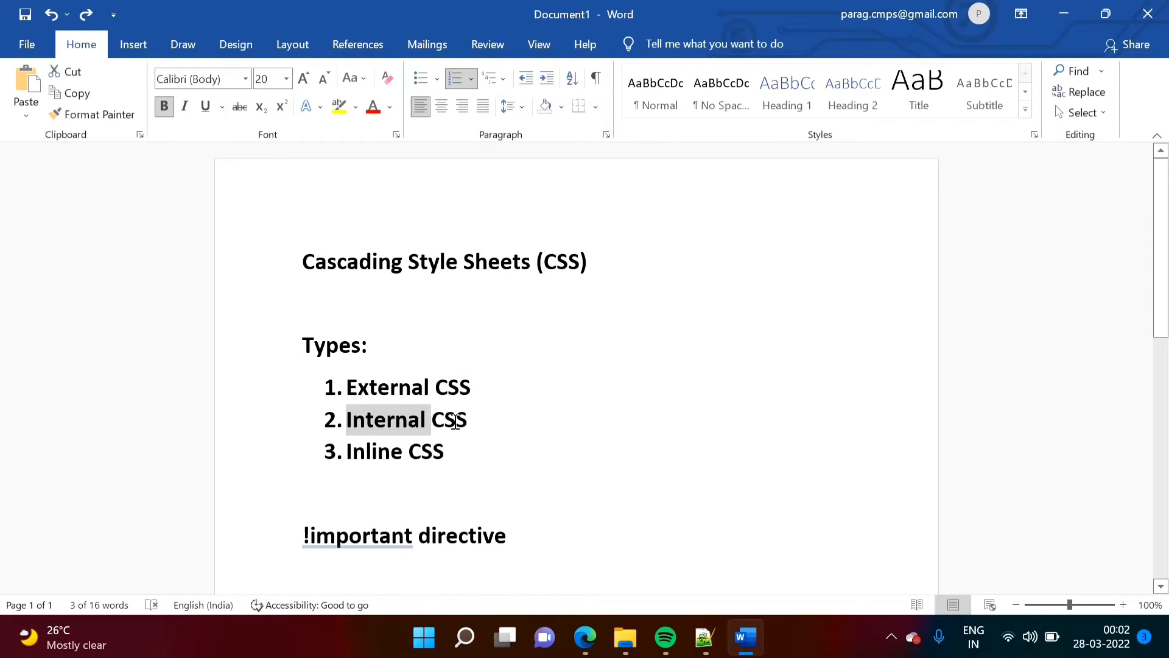
click(702, 636)
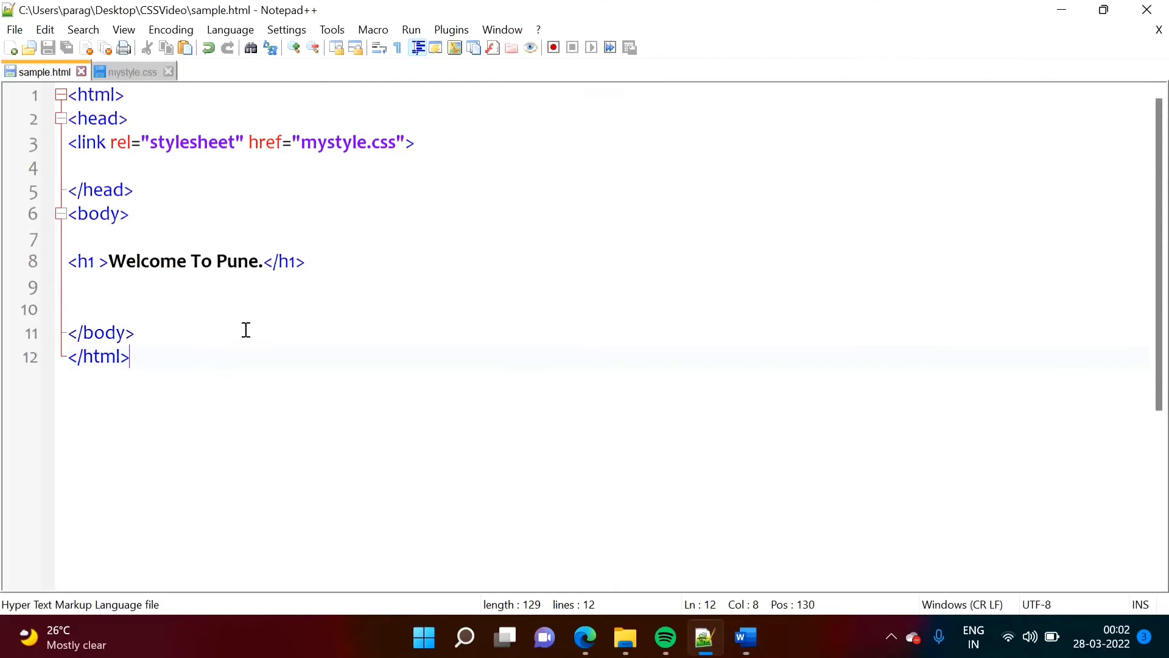
mouse_move(476, 139)
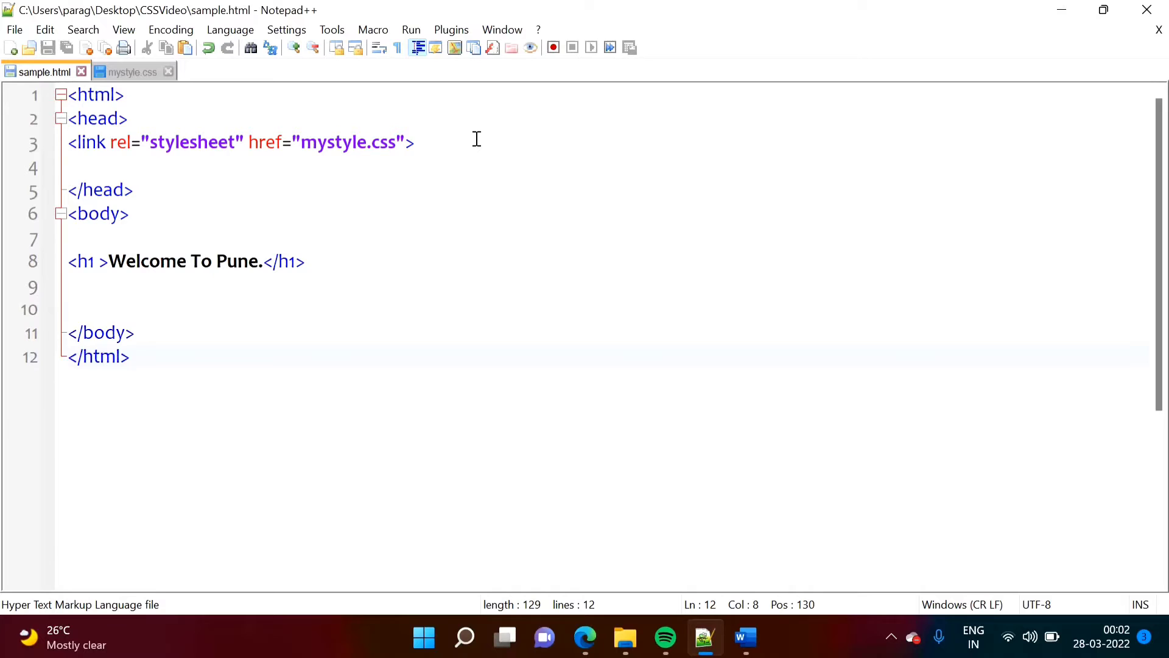
- Add an internal <style> block in the head making h1 yellow with margin-left 20px, and save
text(<)
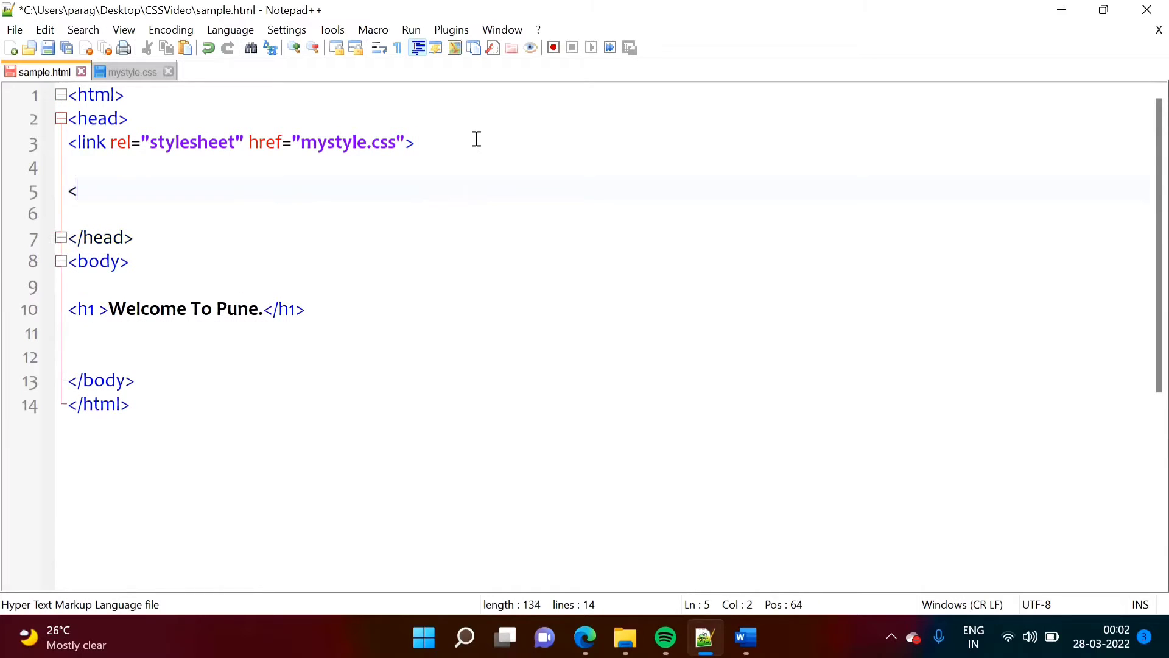
text(style>)
text(</)
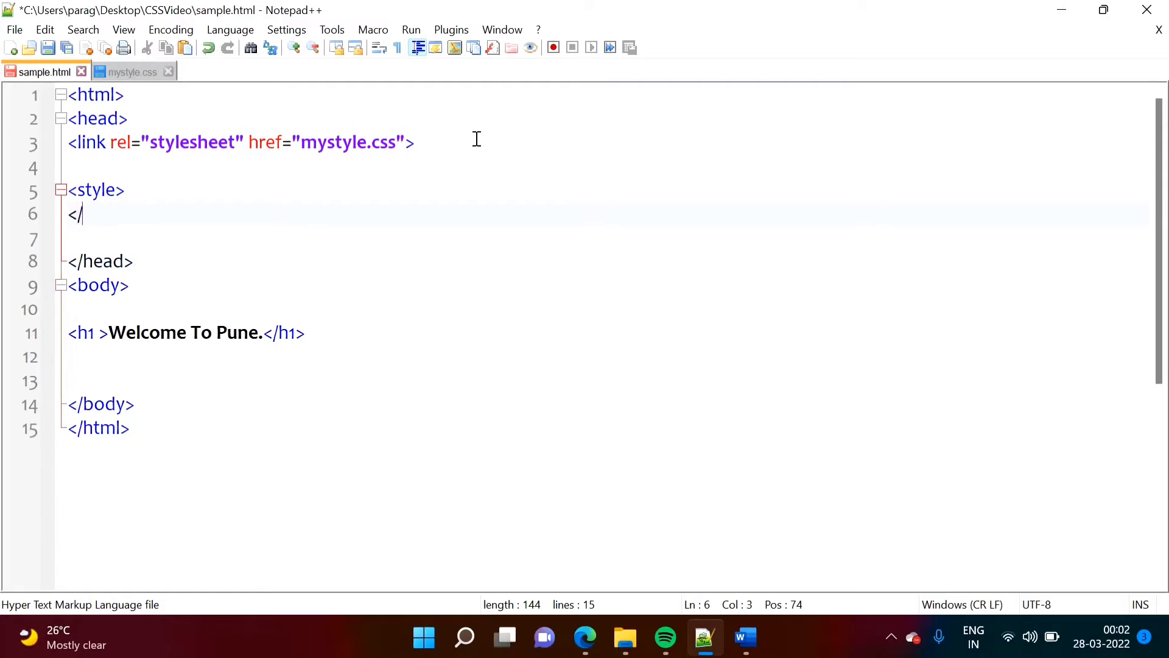
text(style>)
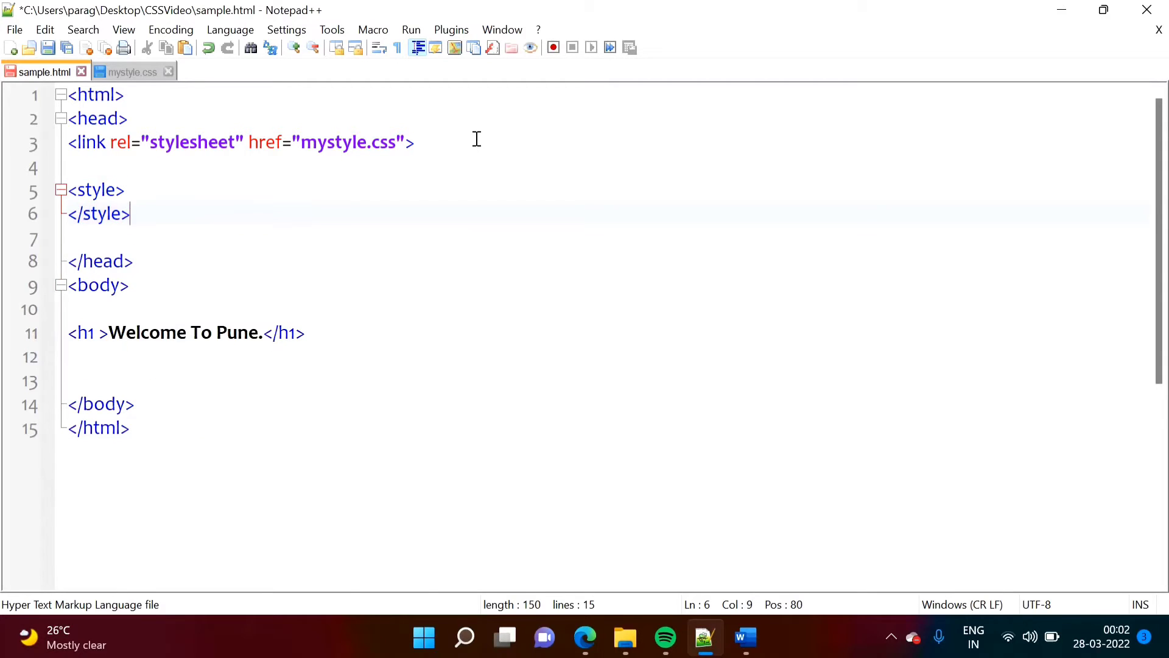
key(Enter)
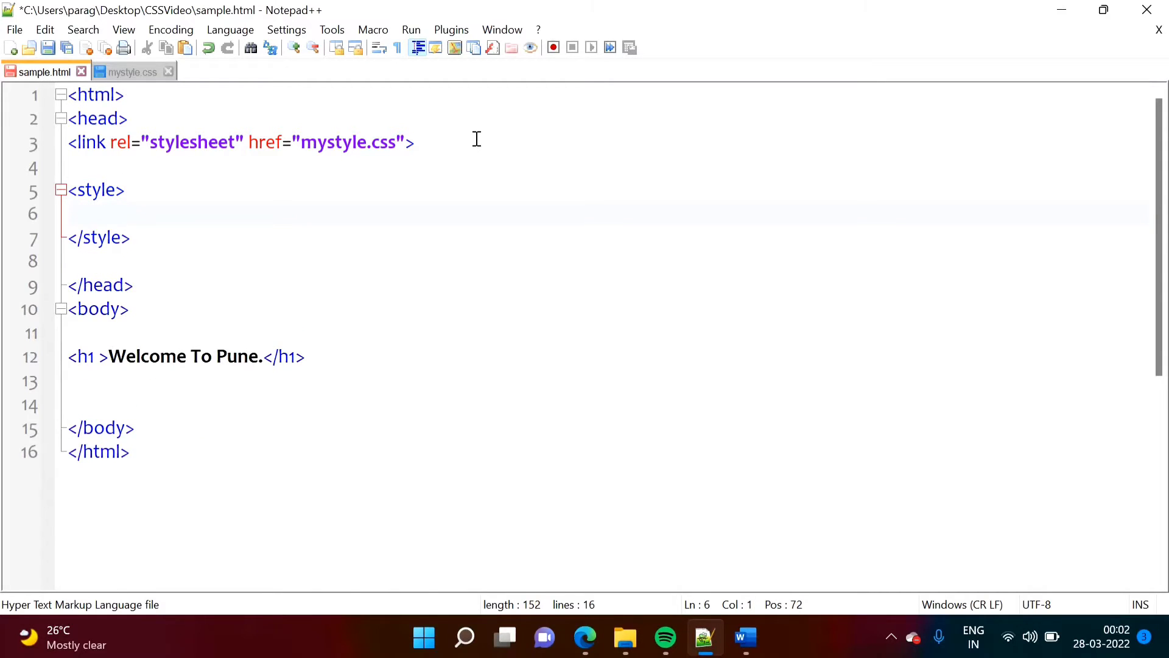
text(h1 {)
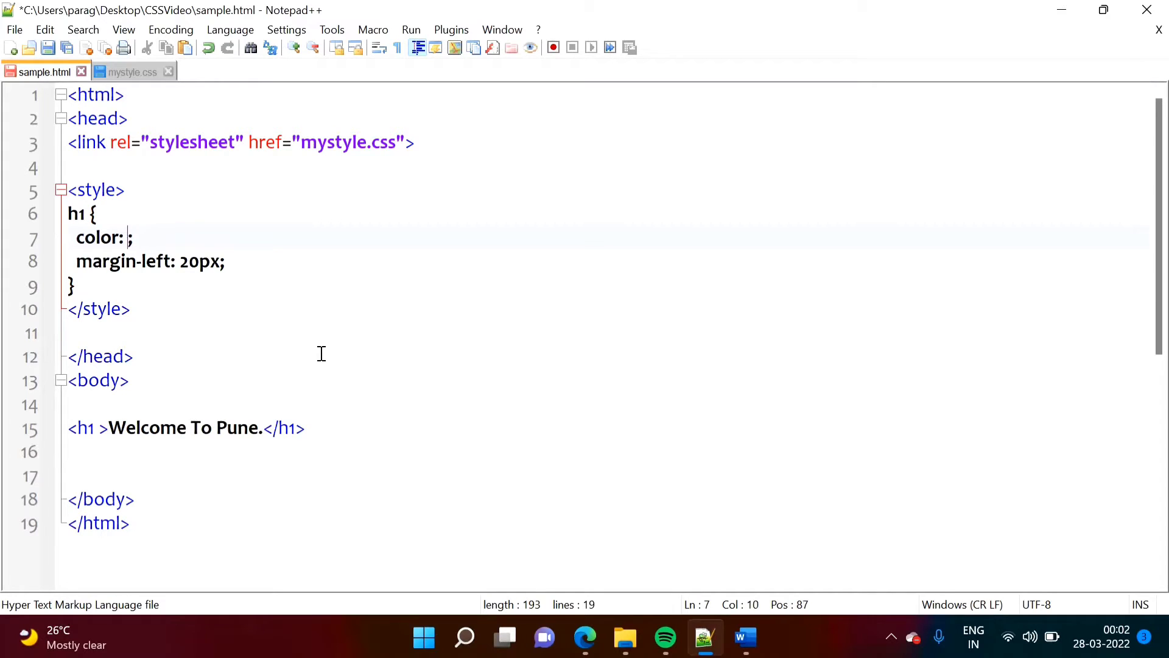
text(yellow)
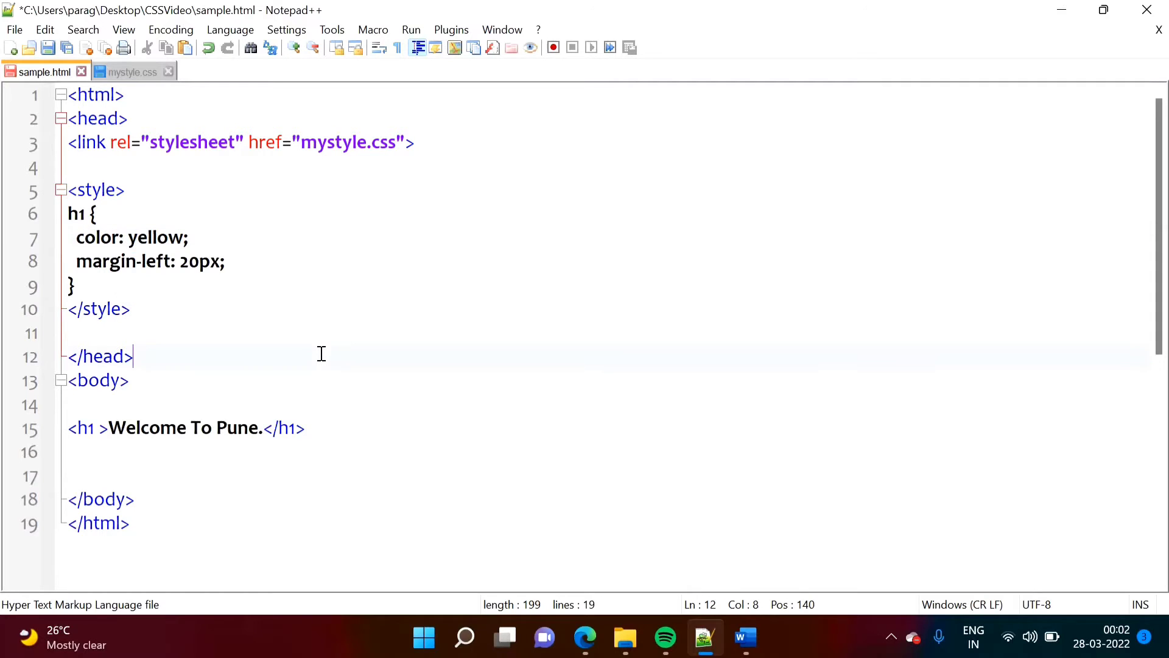
click(585, 637)
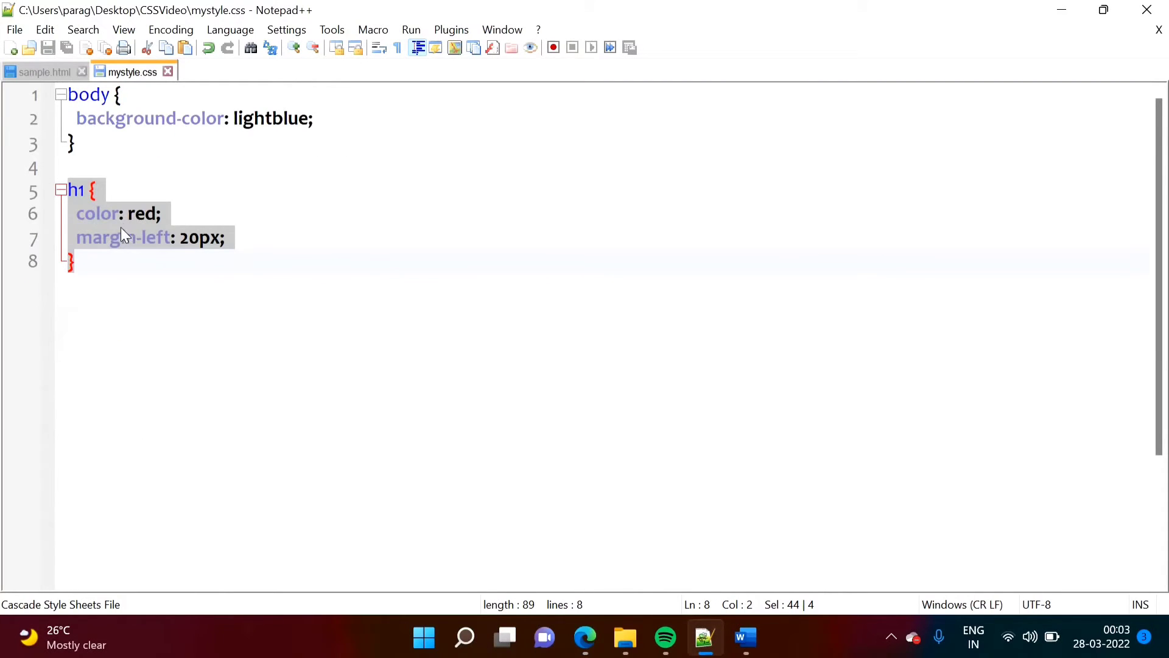
click(42, 72)
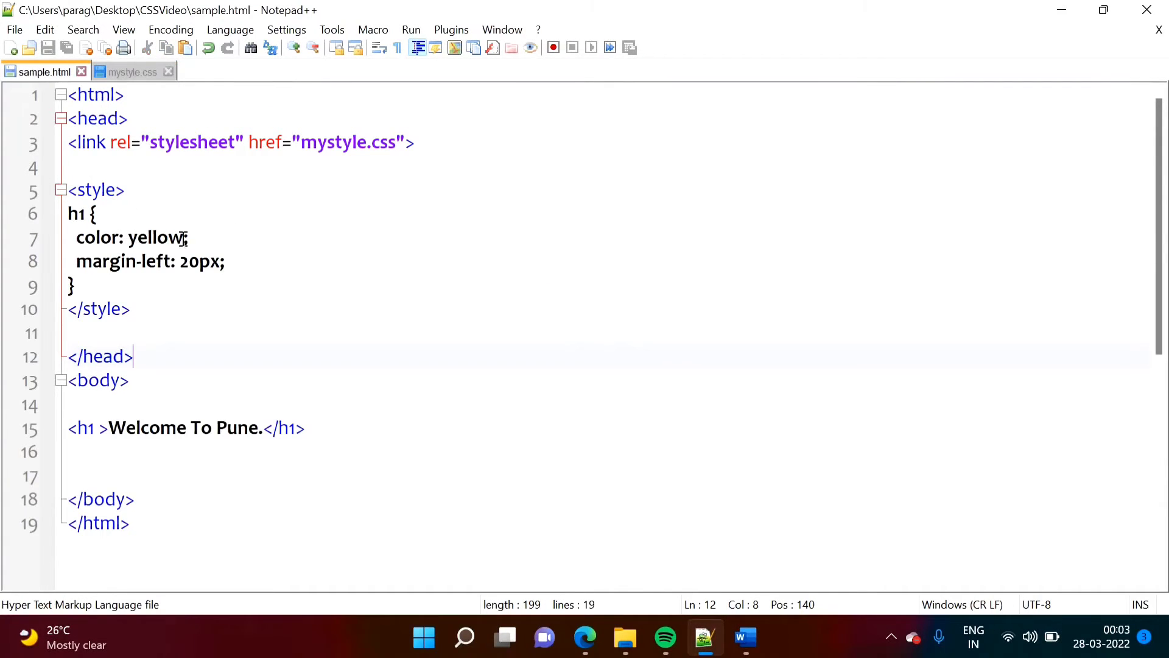
mouse_move(282, 445)
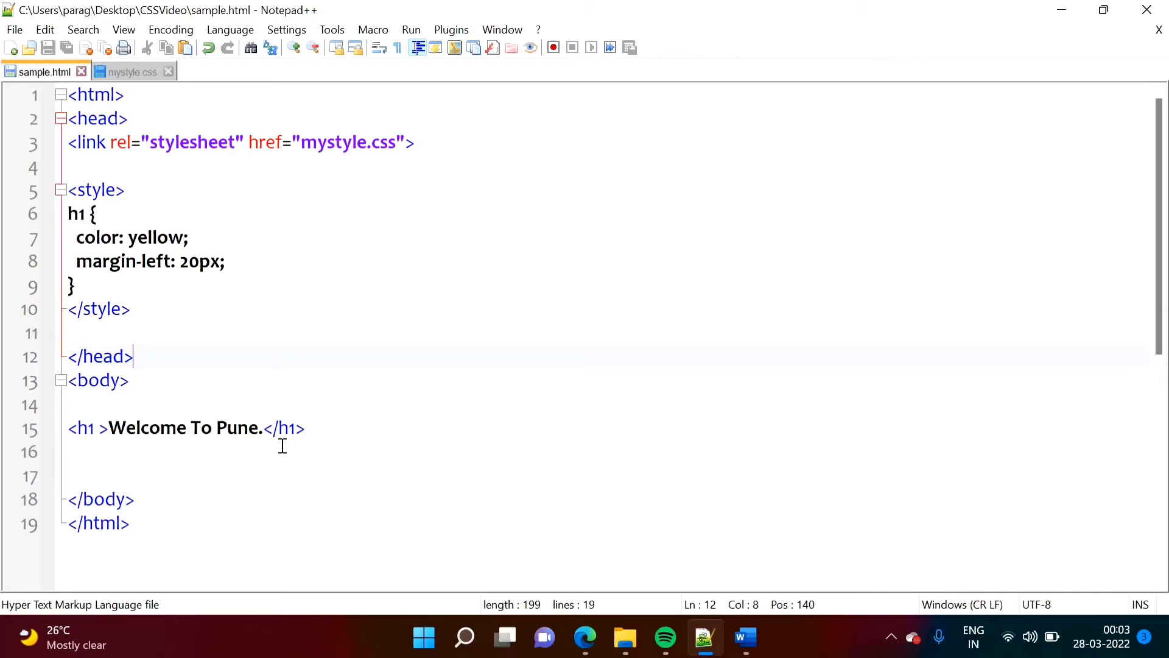
- Add inline style="color:blue;" to the Welcome To Pune h1 tag and save sample.html
click(742, 637)
text(style=)
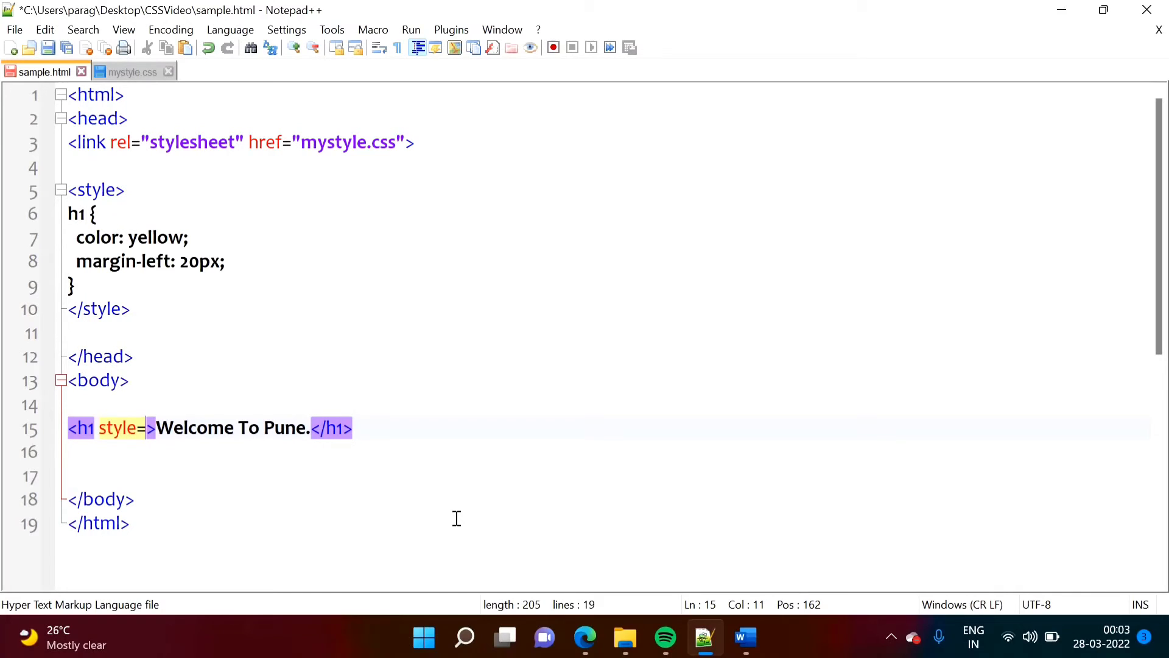
text("")
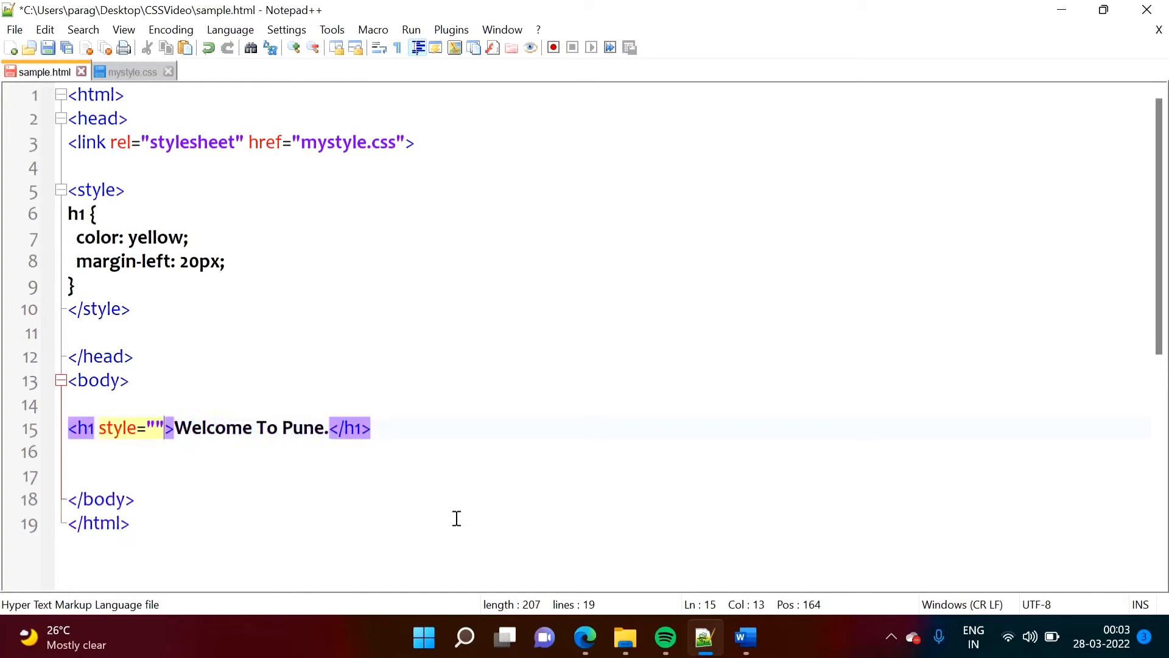
text(co)
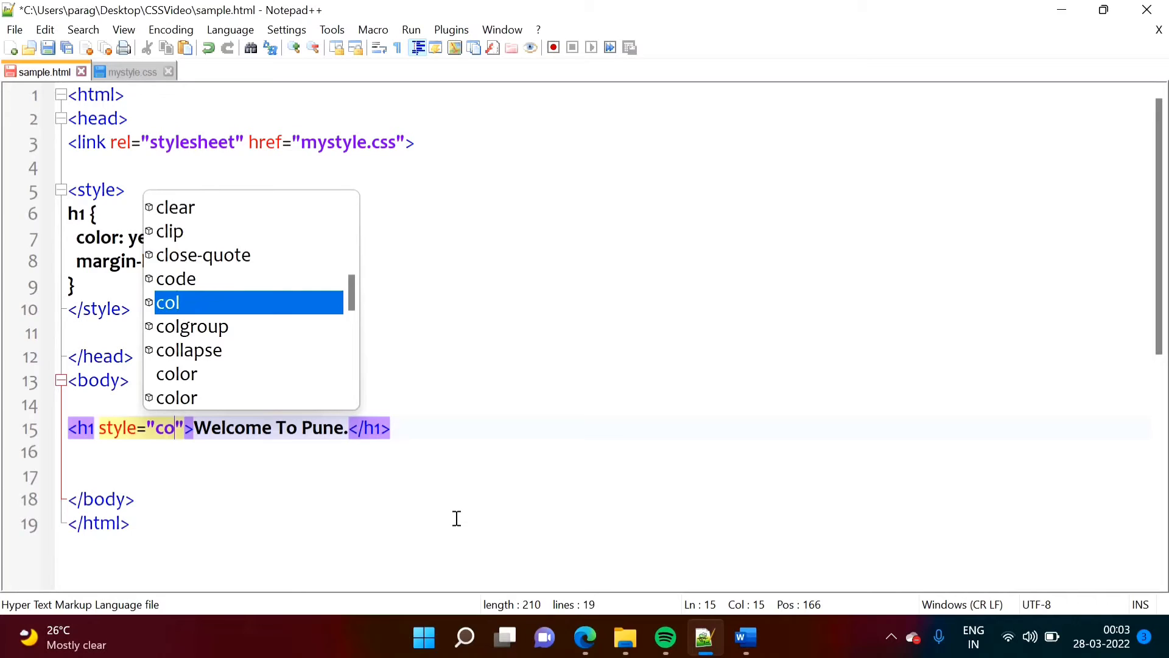
text(lor)
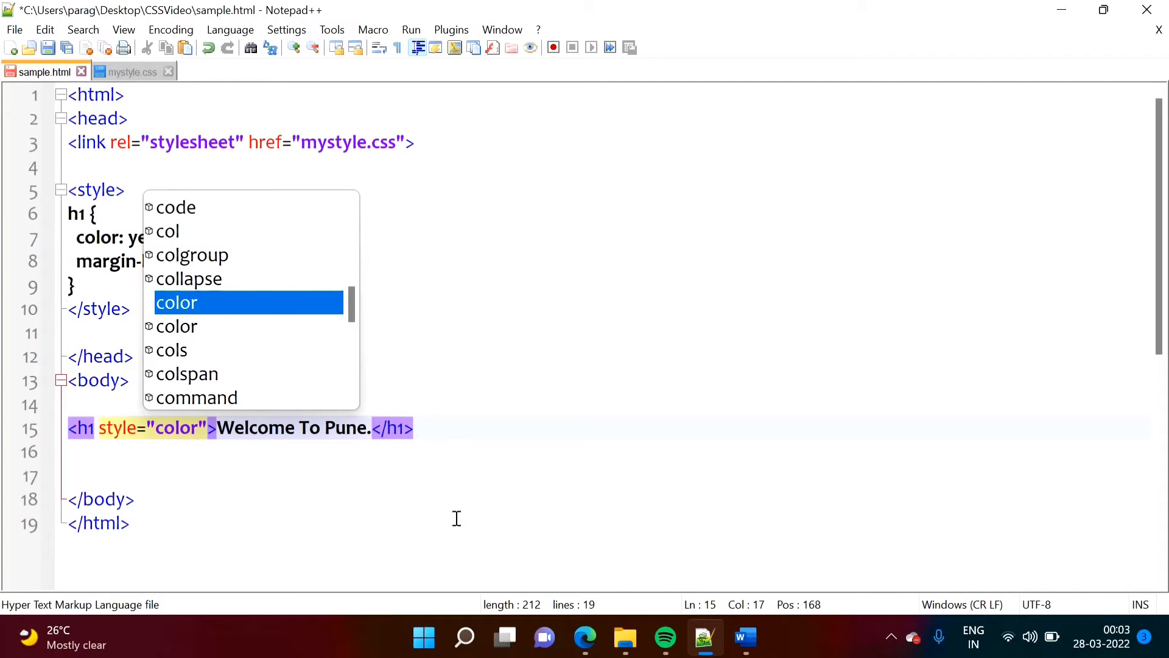
text(:bl)
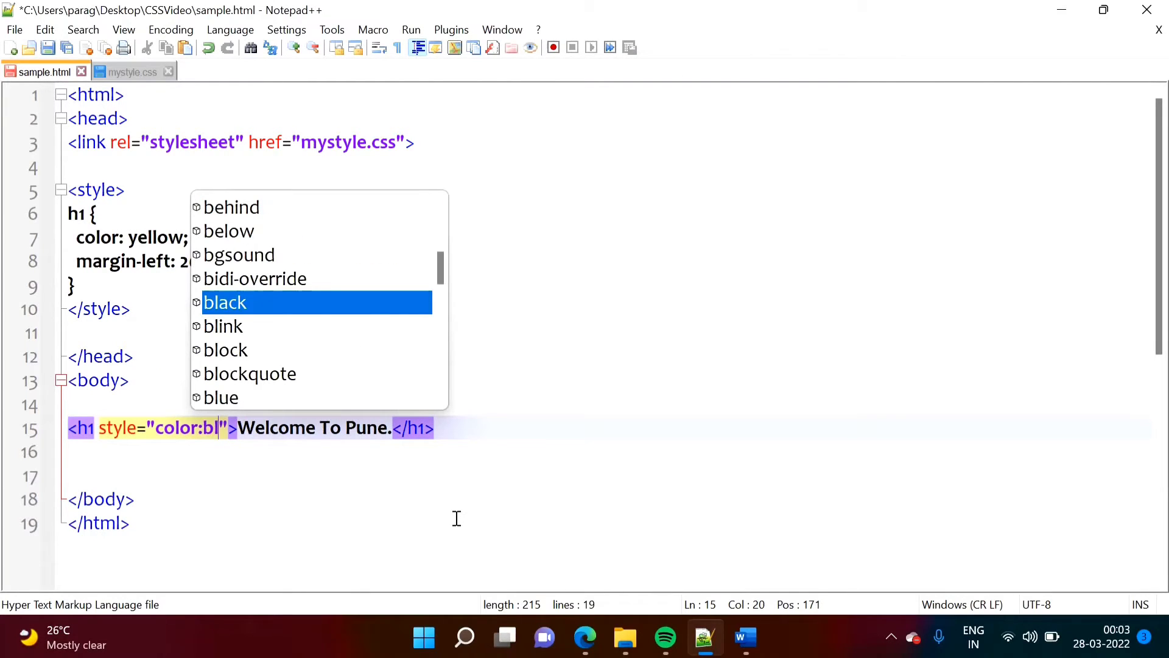
text(ue)
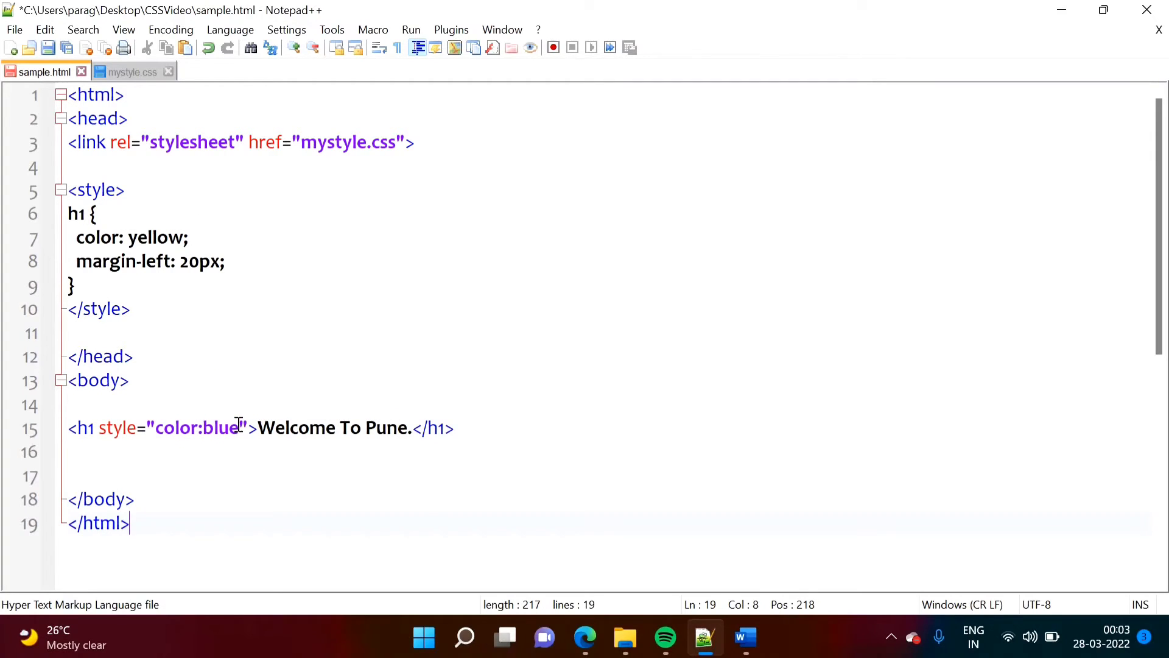
text(;)
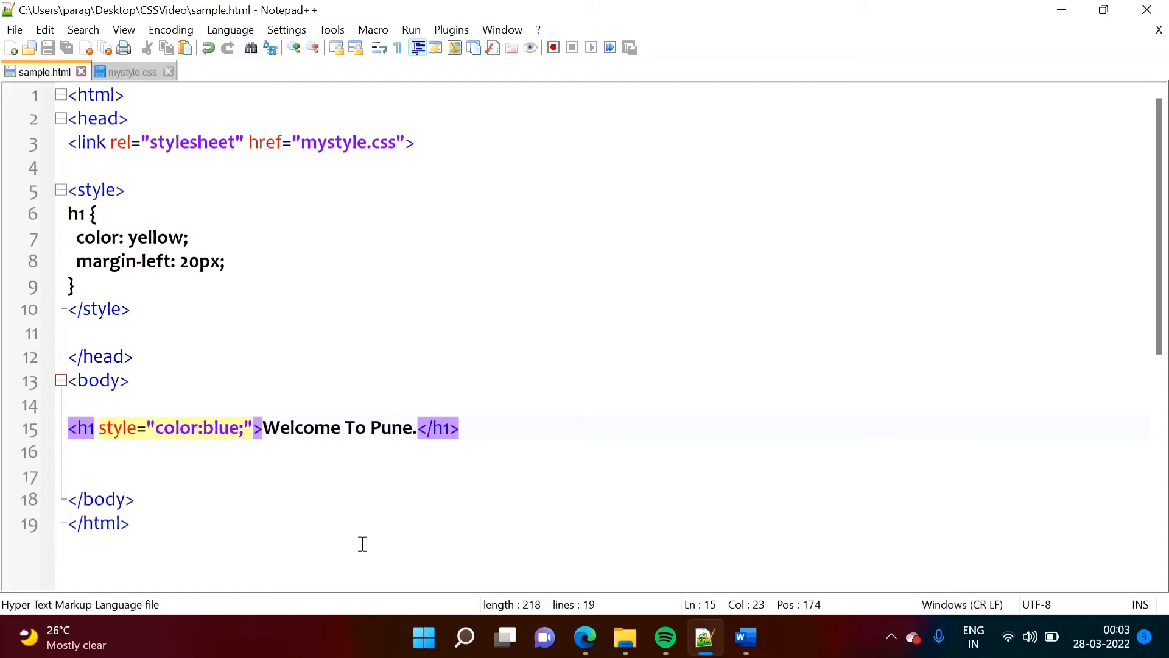
click(584, 637)
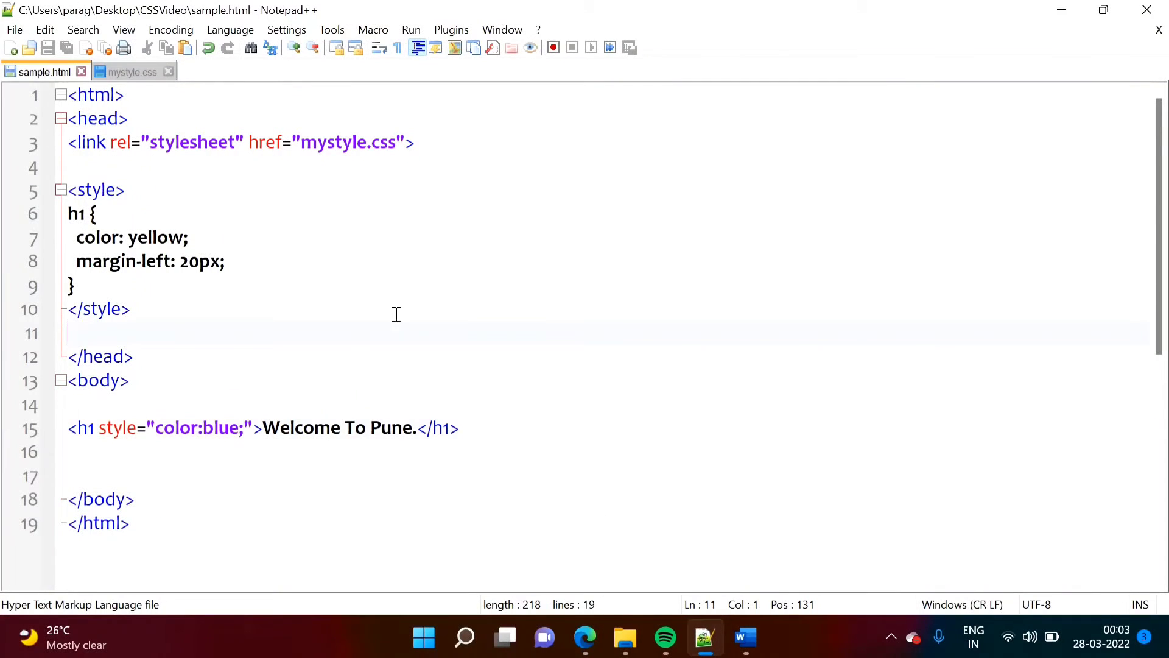
- Compare mystyle.css's red h1 with sample.html and the browser preview, then bring up the !important notes
click(132, 71)
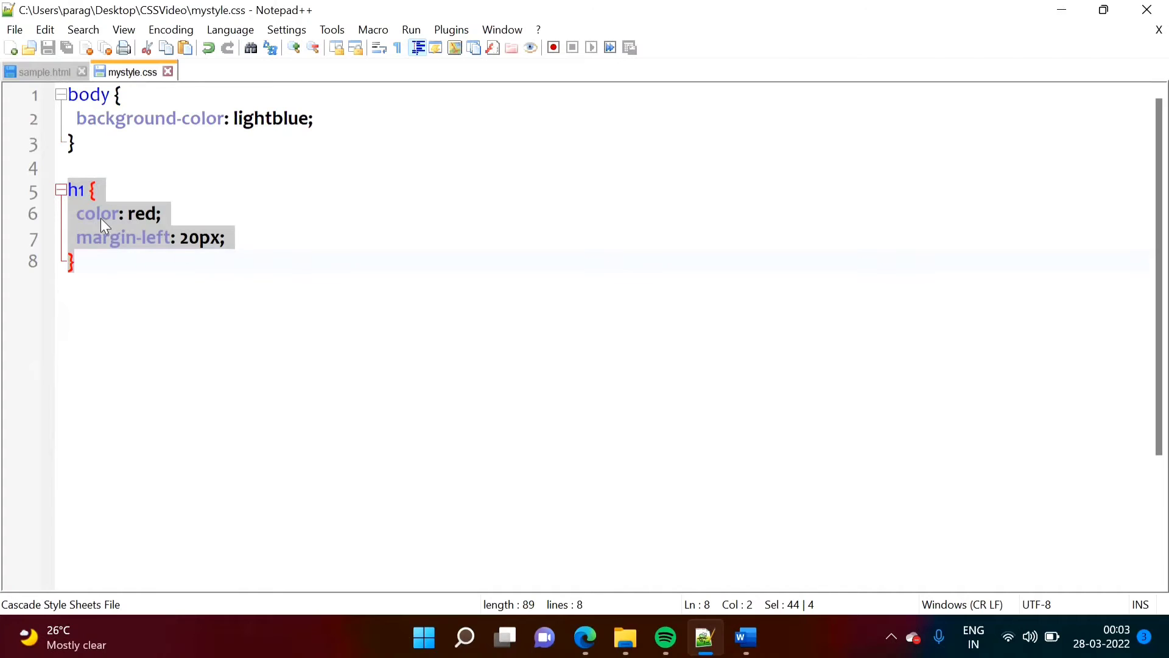
click(41, 72)
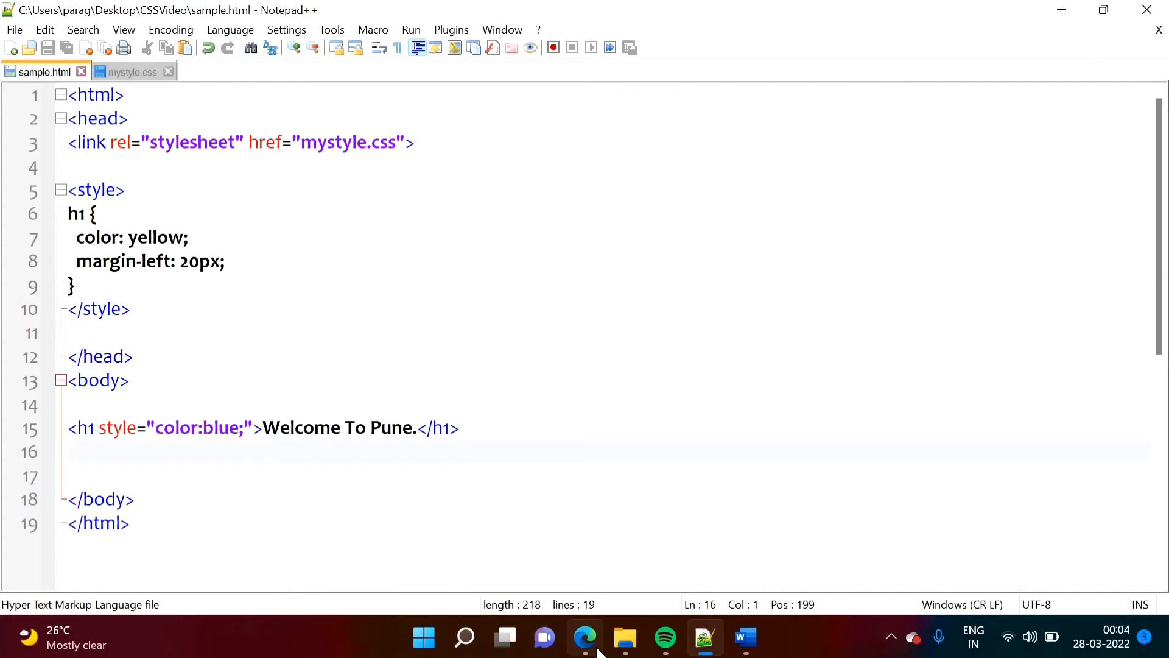
click(583, 637)
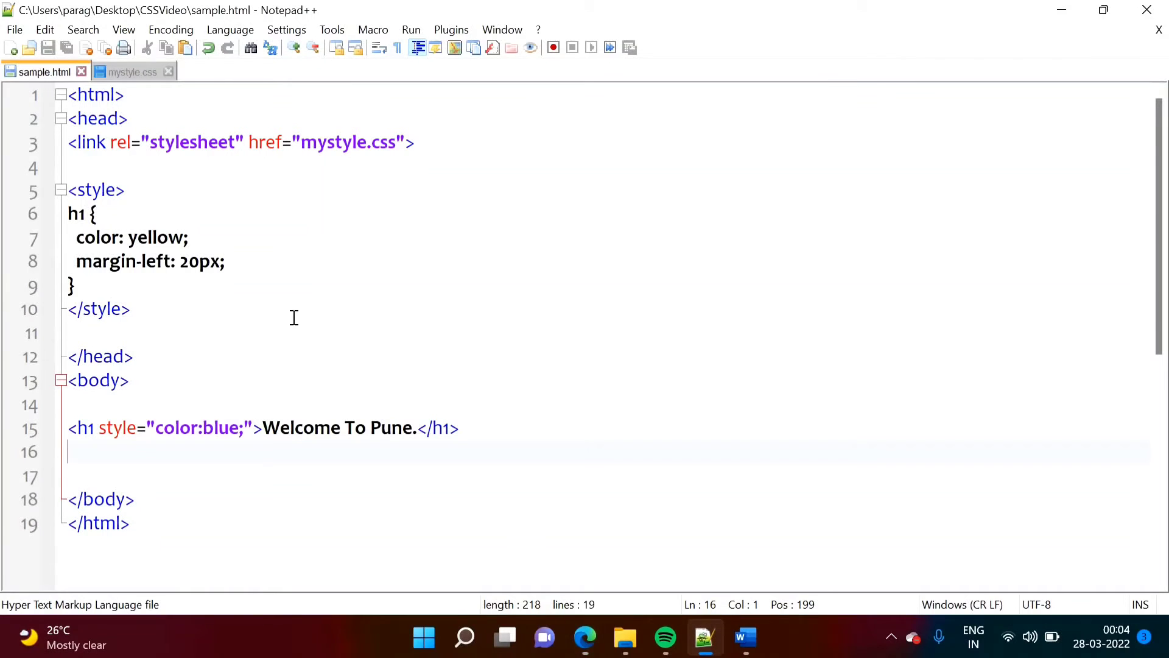
click(132, 71)
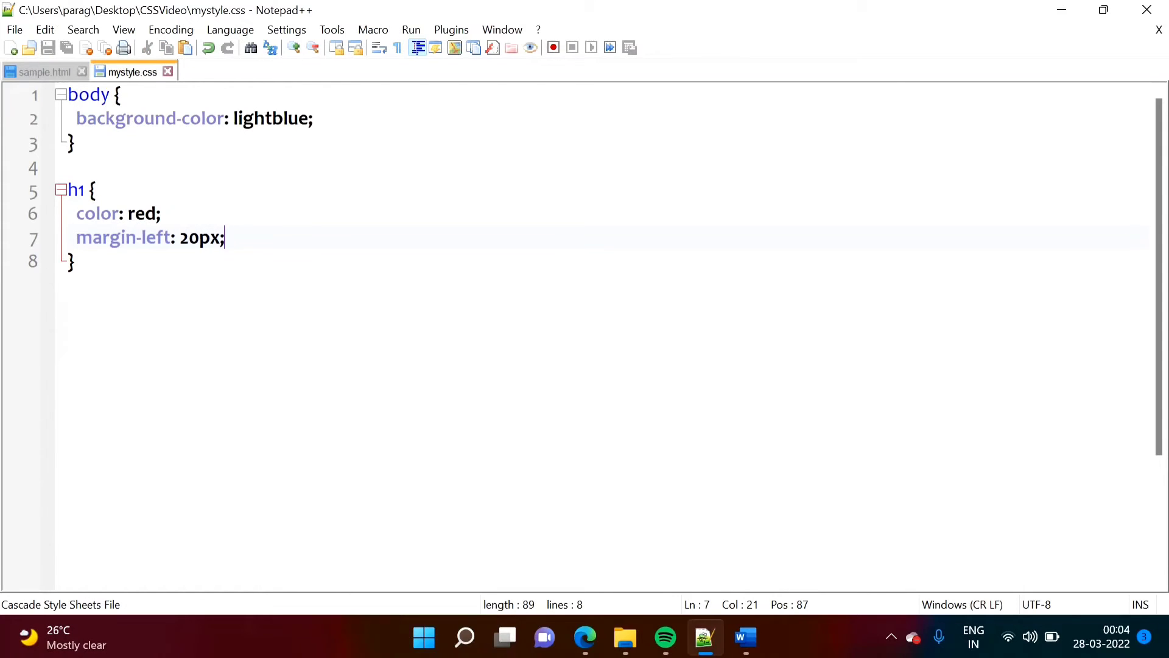
click(743, 637)
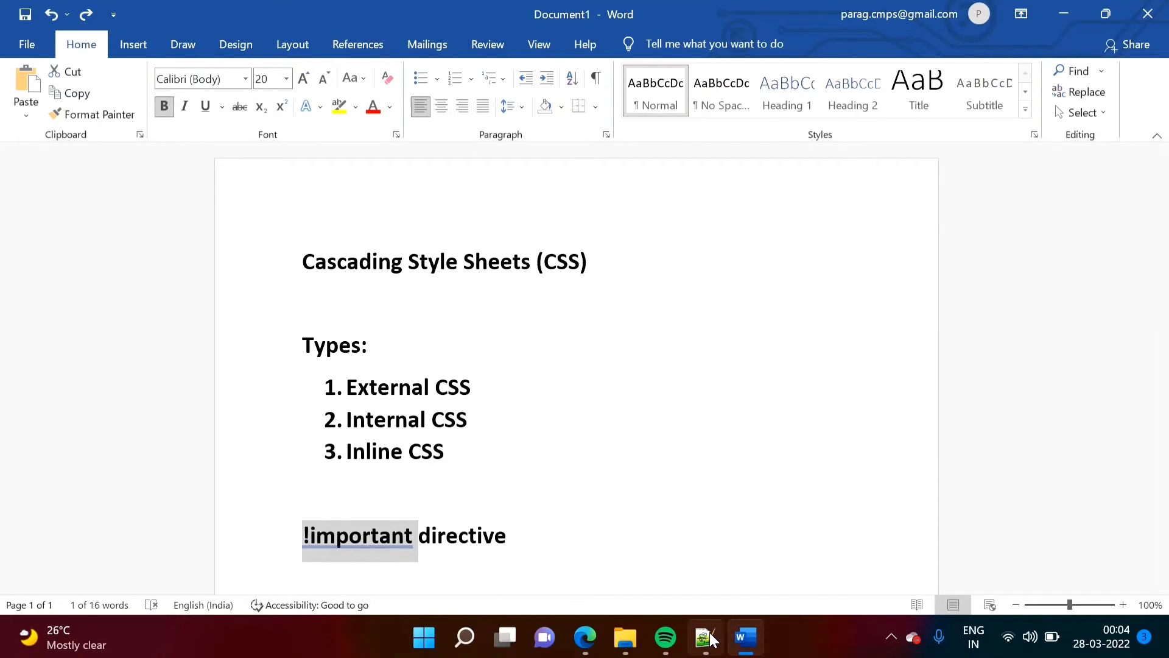
- Append !important to the red h1 color in mystyle.css
click(704, 637)
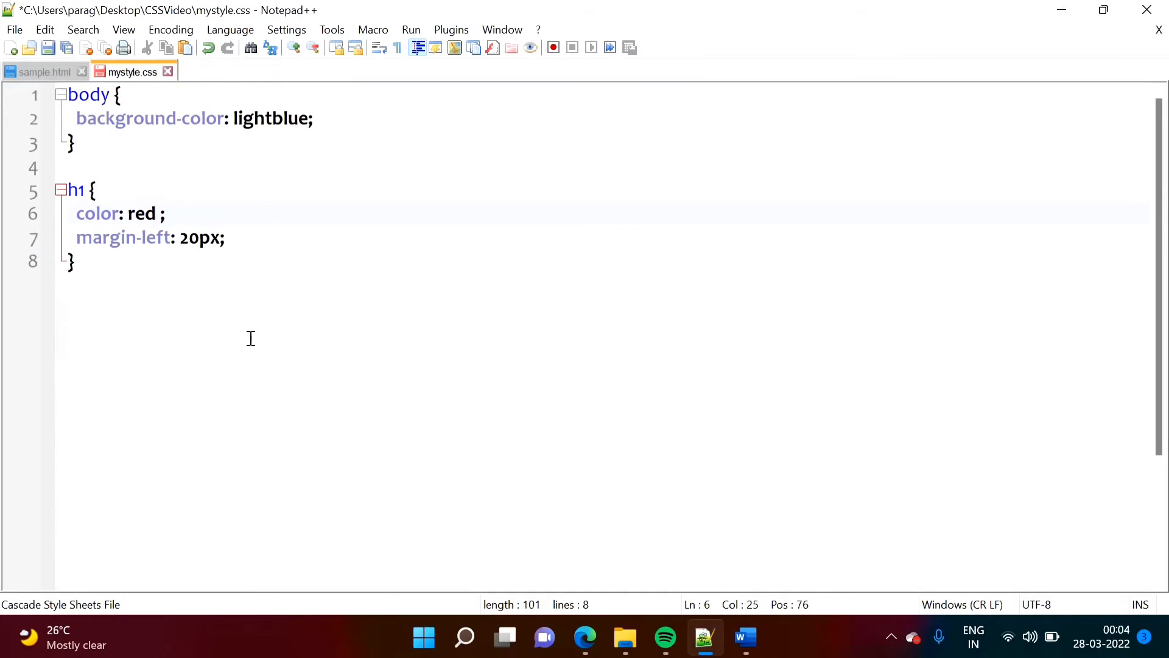
text(!important)
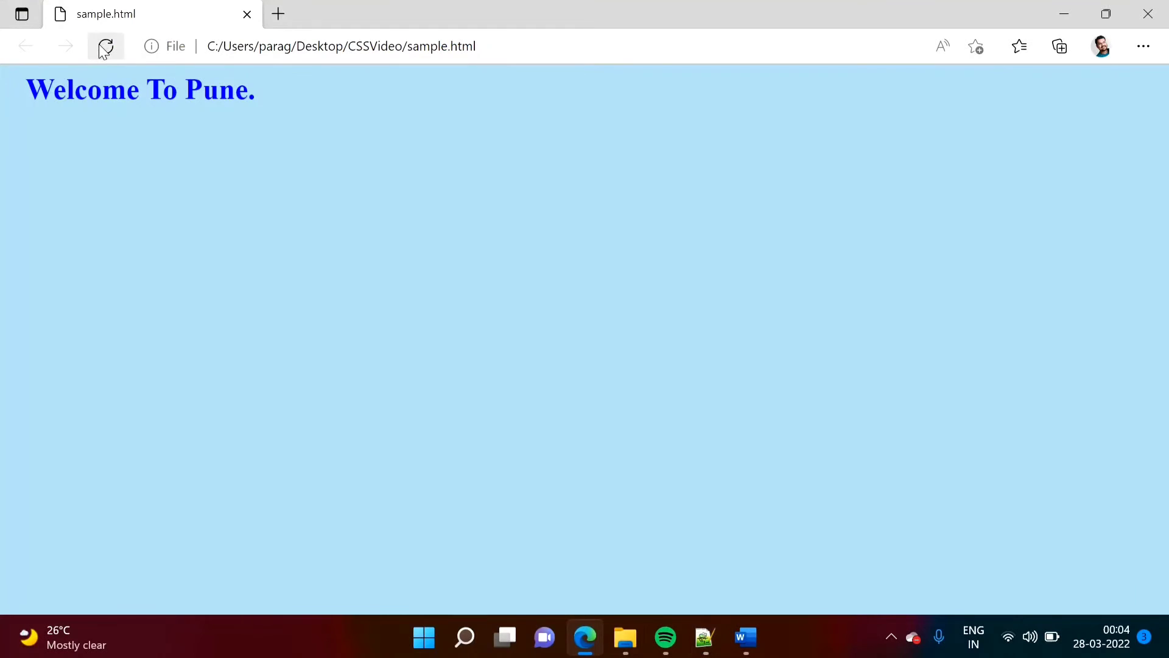
- Reload sample.html in Edge so the Welcome To Pune heading shows red
click(106, 45)
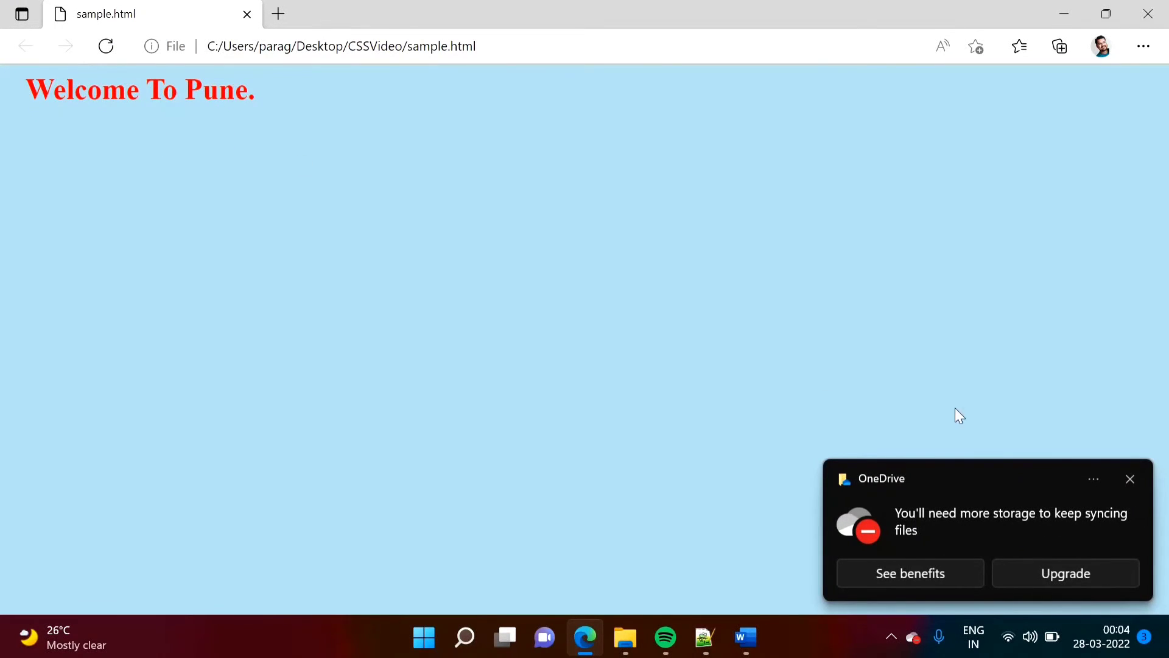
click(1127, 478)
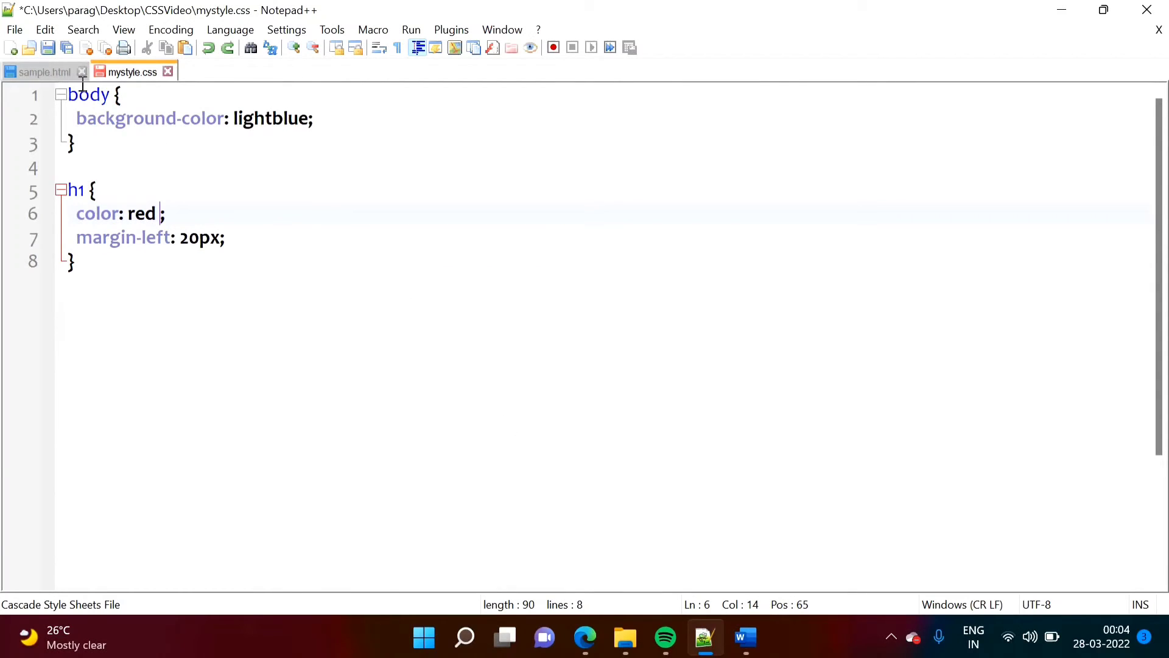
- Append !important to the yellow h1 color in sample.html's internal style block
click(42, 72)
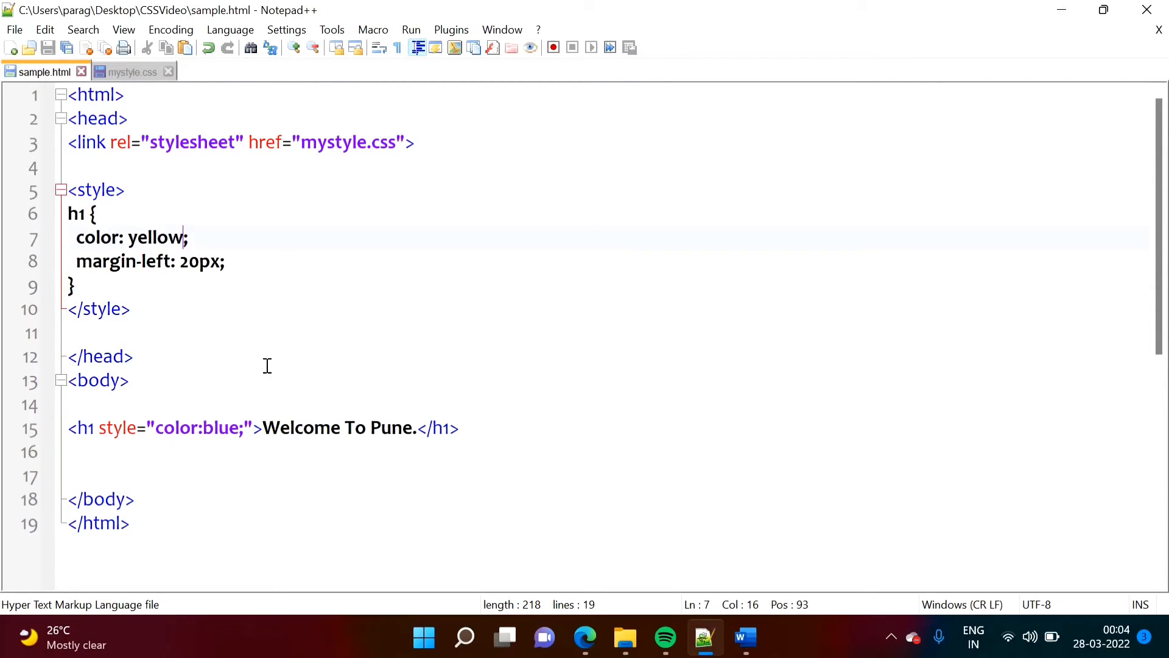
text(!important)
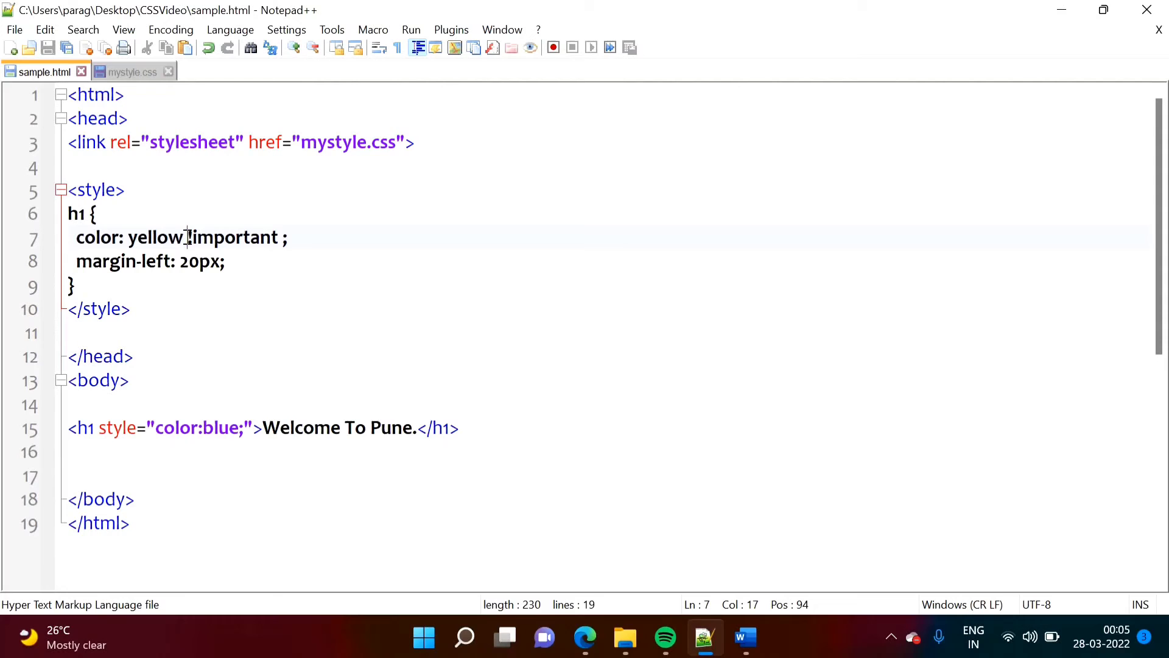
drag(186, 237, 280, 238)
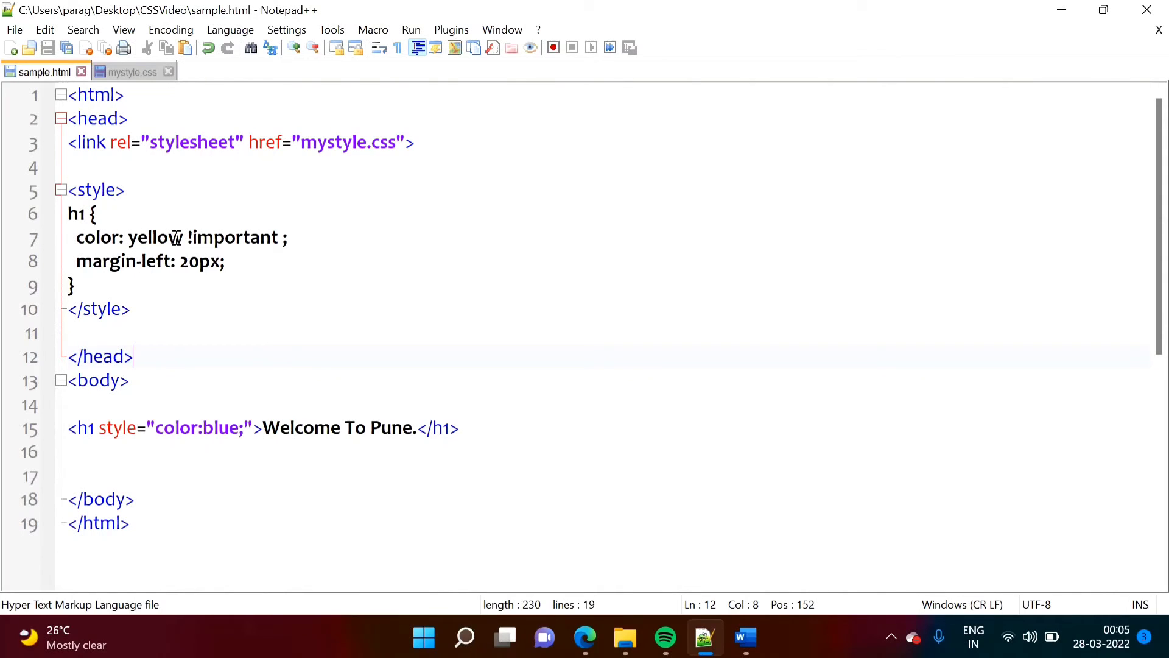
- Reload the Edge preview so the heading now shows yellow
click(584, 636)
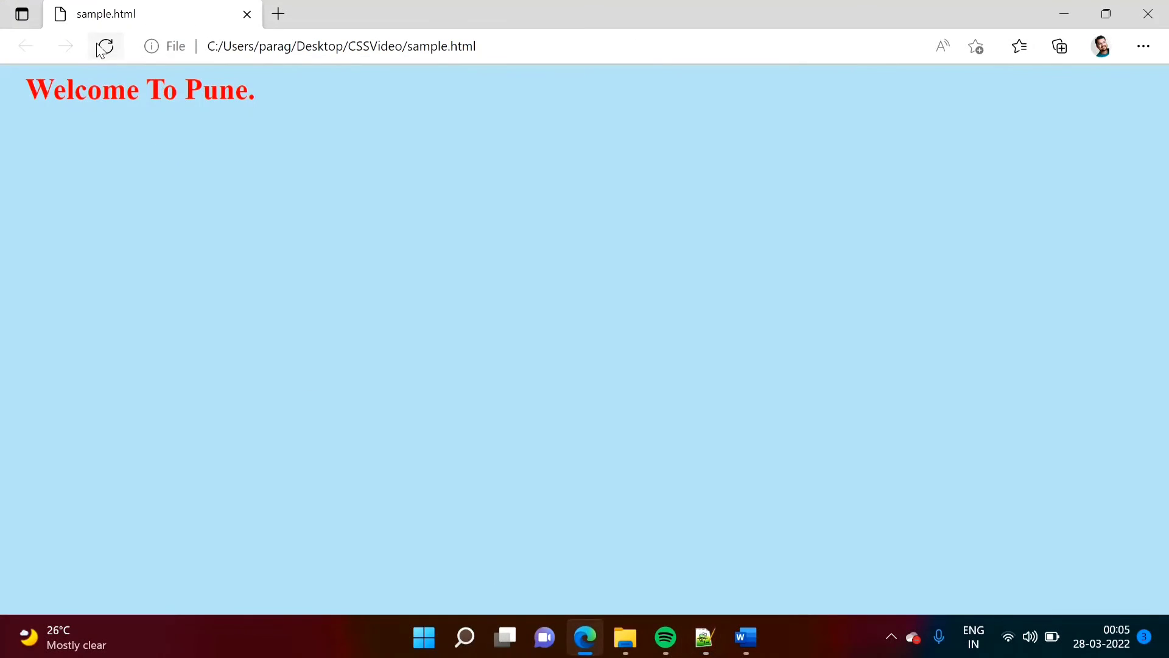
click(105, 46)
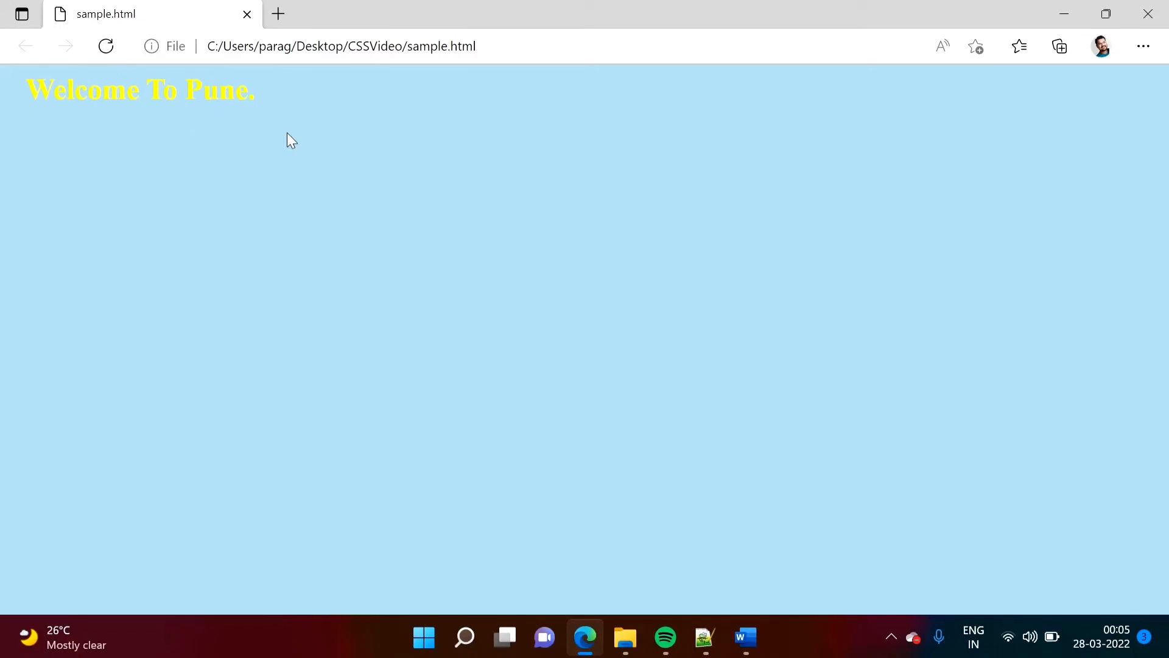
mouse_move(703, 637)
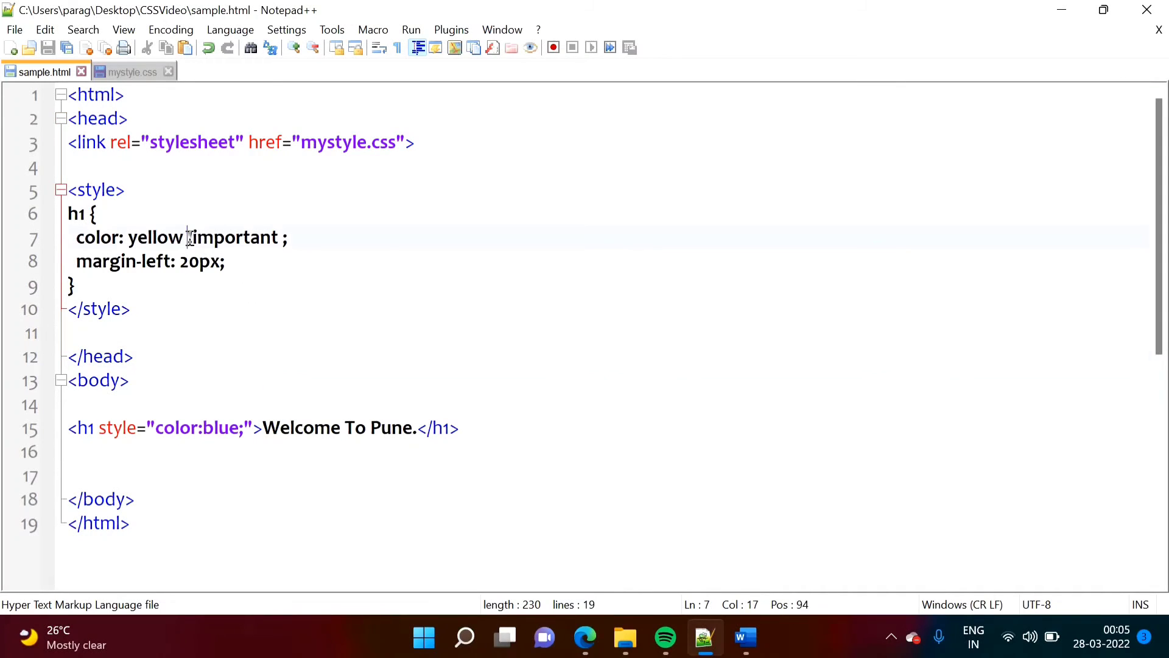
- Remove !important from the internal yellow rule and add it after color:blue in the inline style
double_click(231, 237)
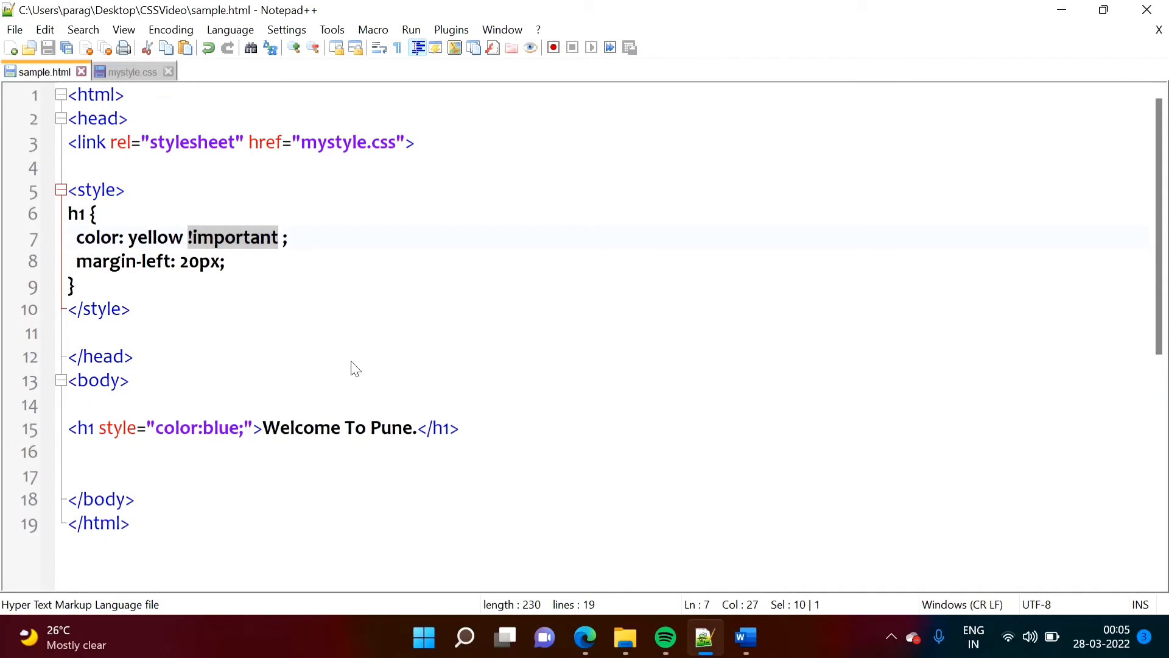
key(Delete)
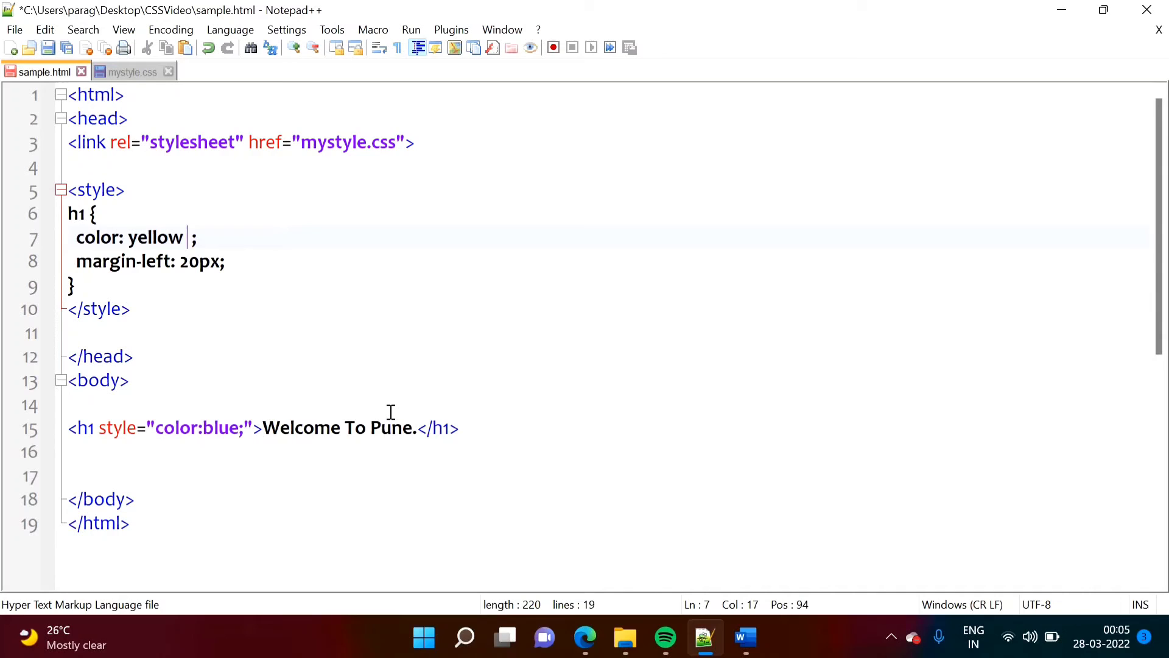
key(Backspace)
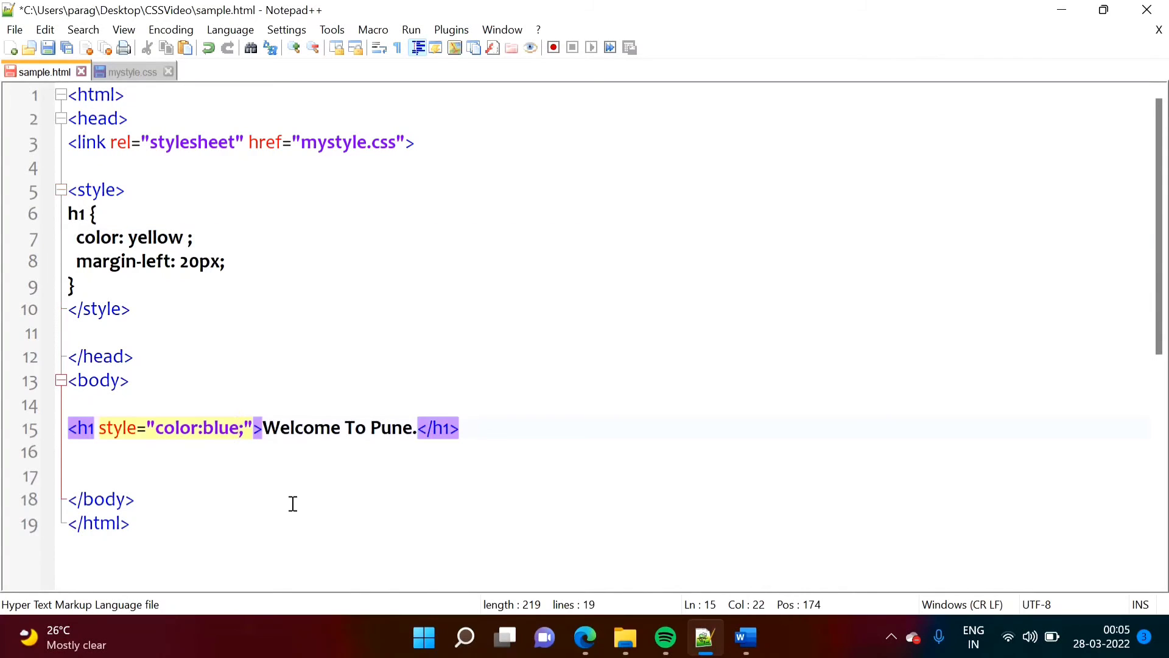
text(!important)
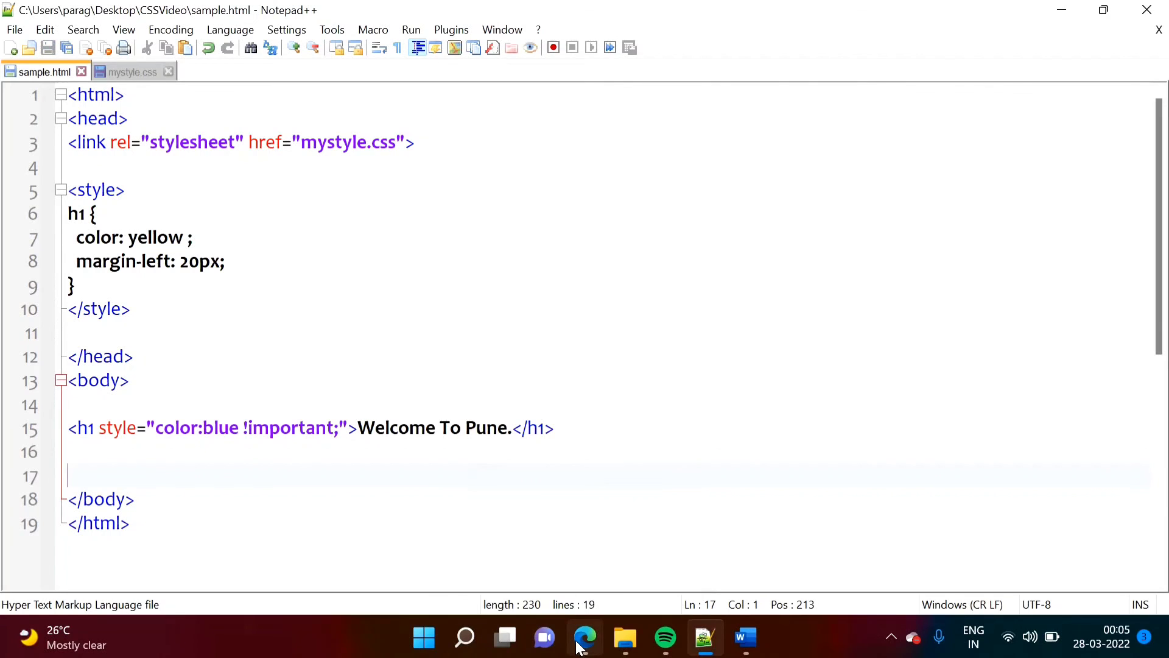
- Save and preview, pointing out the !important now on the inline blue style
click(585, 637)
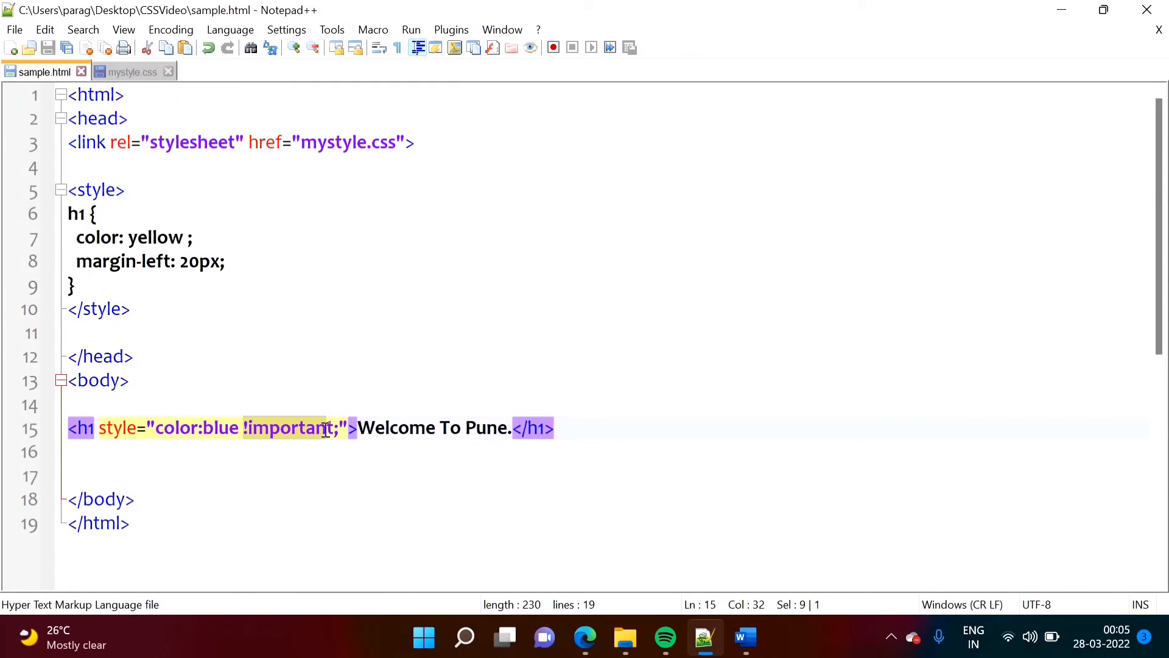
click(331, 427)
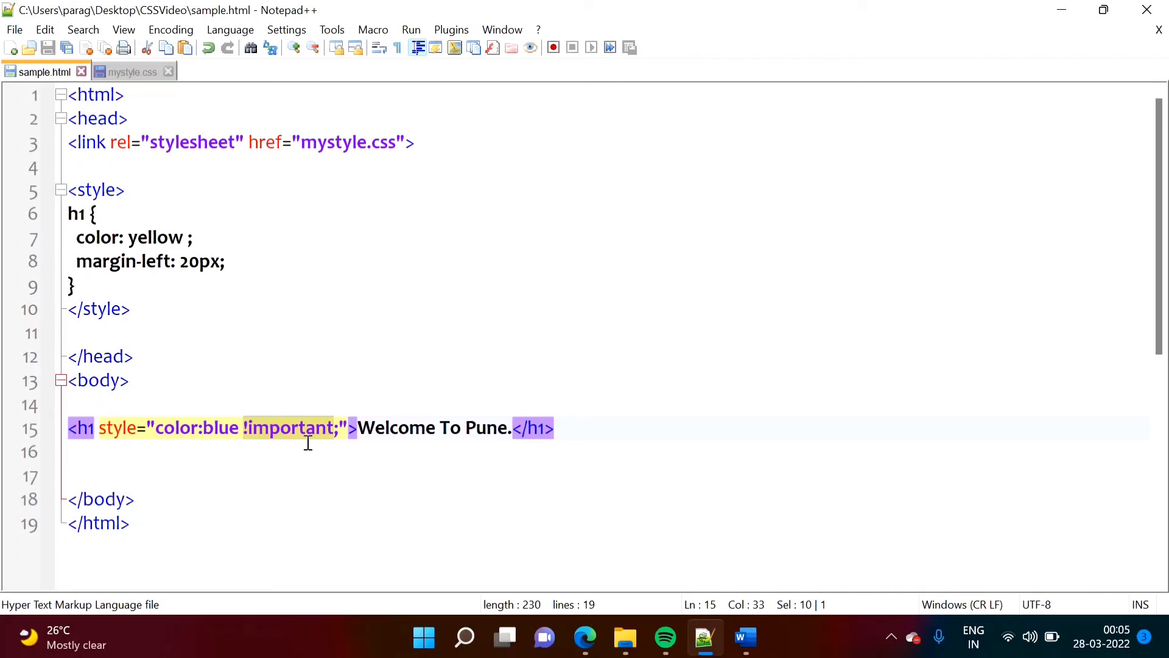
mouse_move(133, 72)
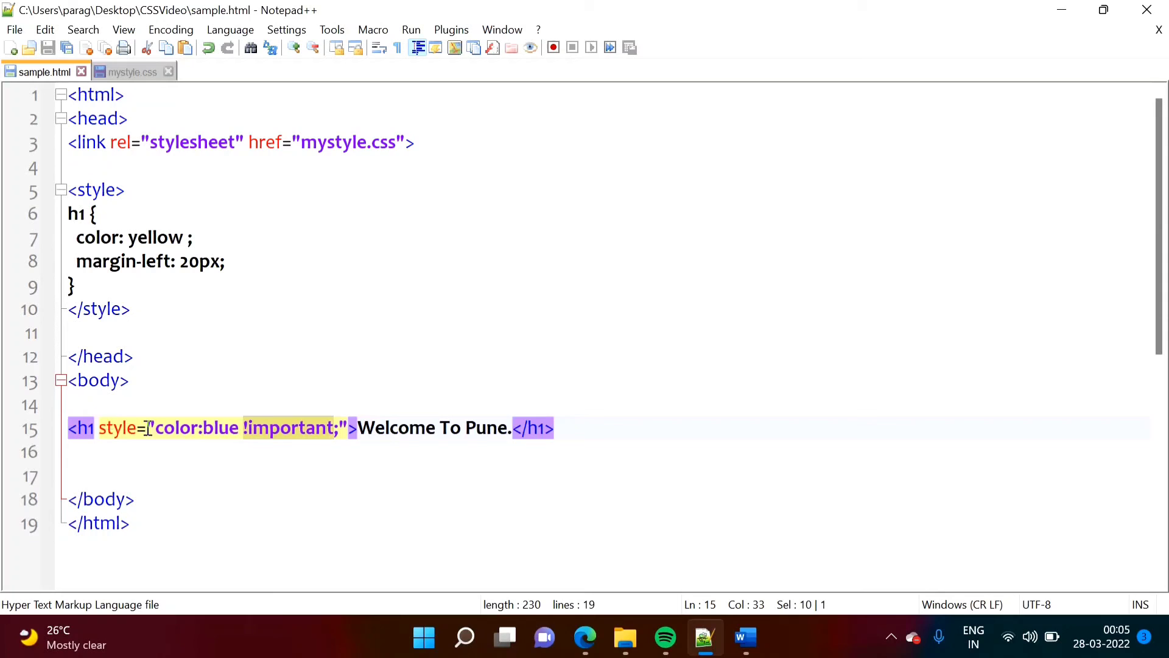
click(439, 455)
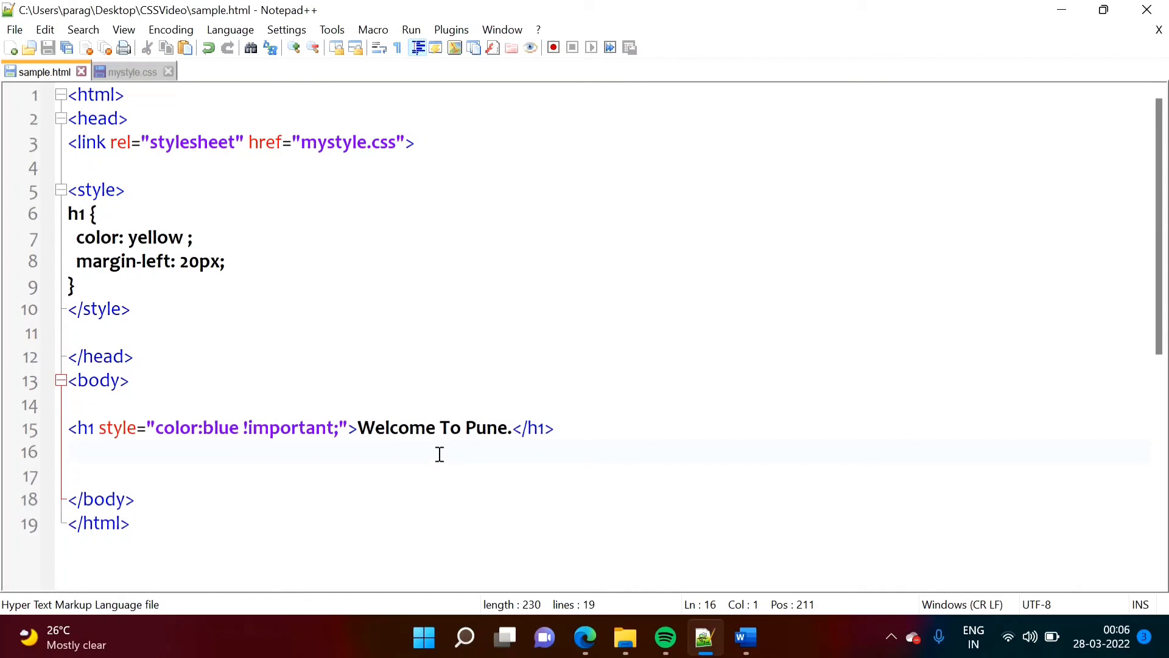